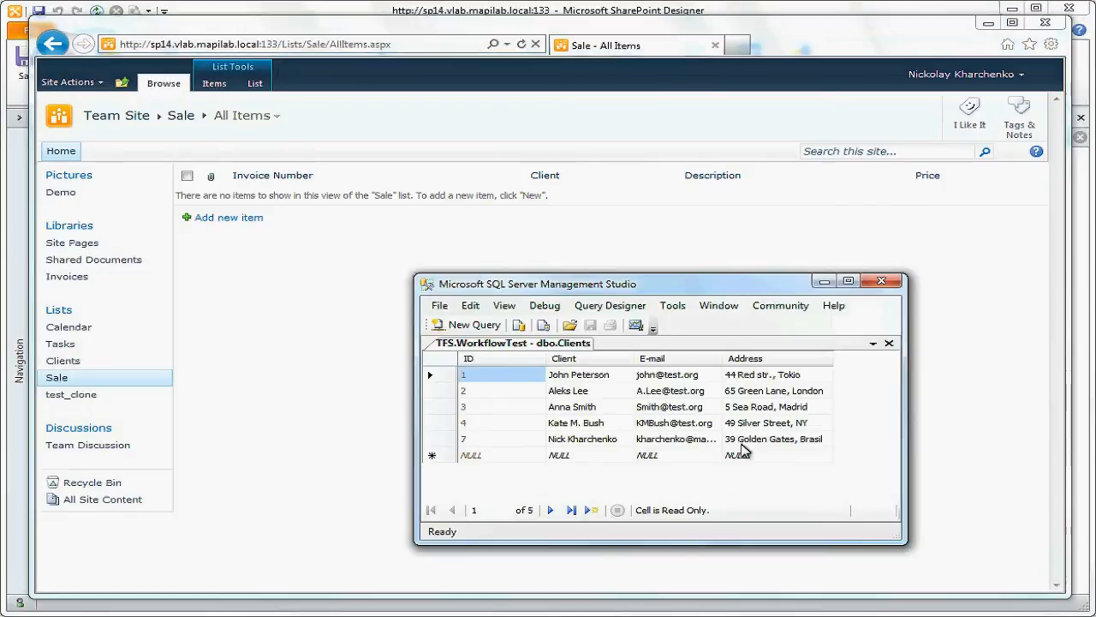
mouse_move(716, 370)
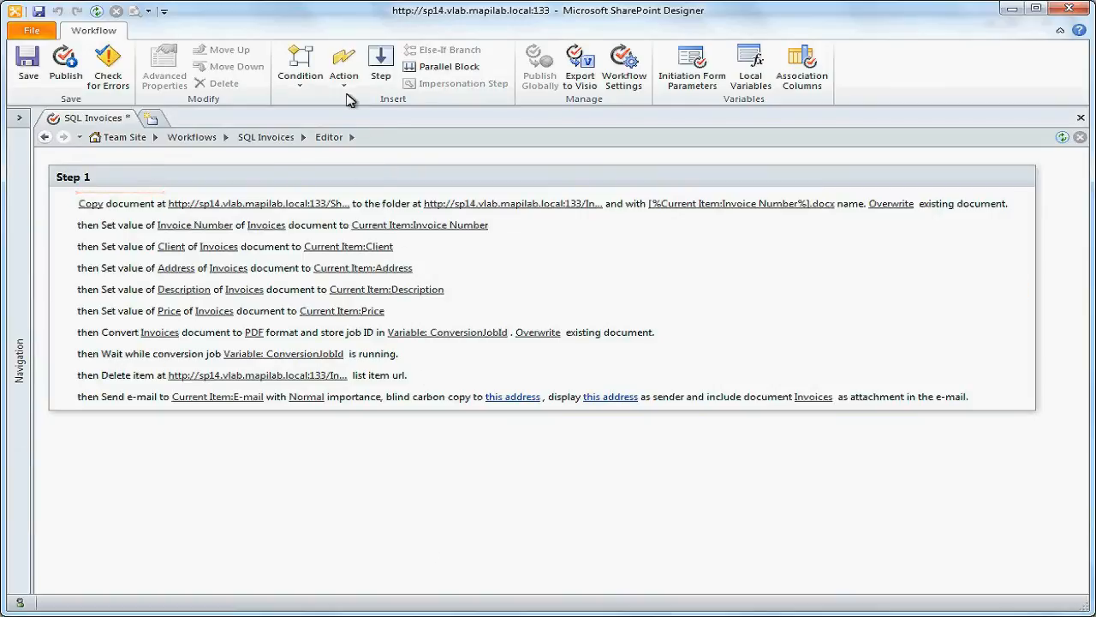
Insert an Execute SQL Command action and start editing its command text
click(343, 65)
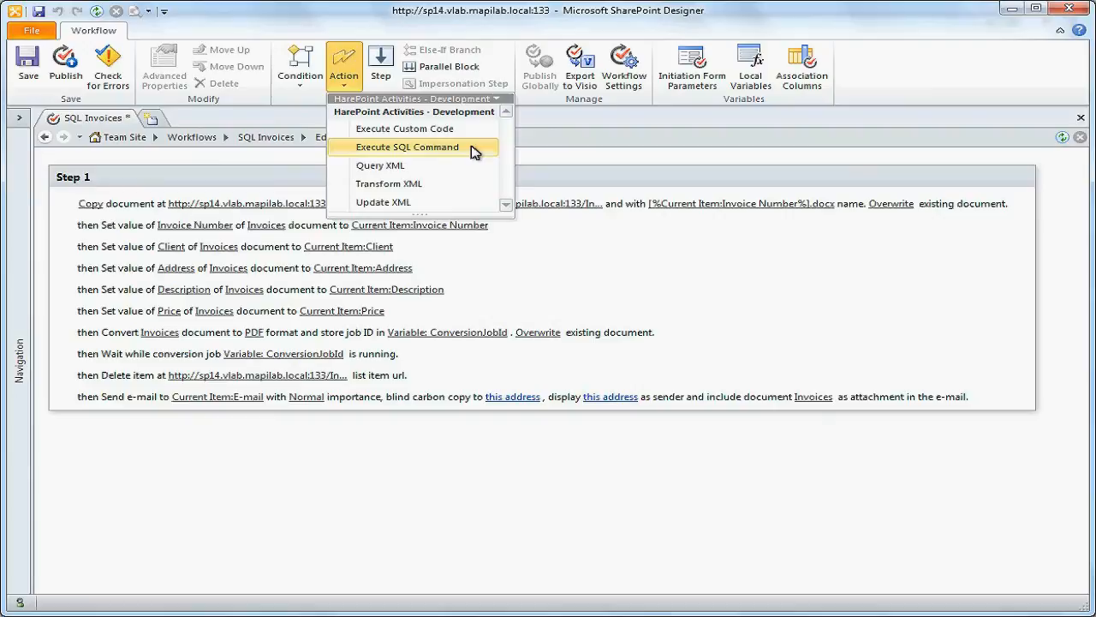
click(407, 147)
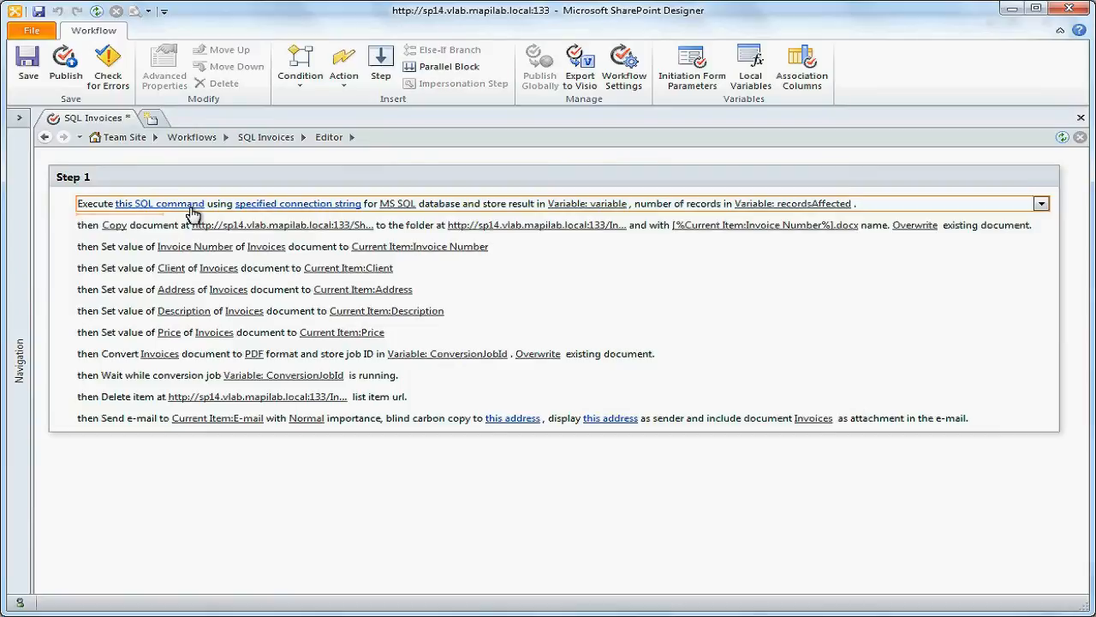
click(161, 202)
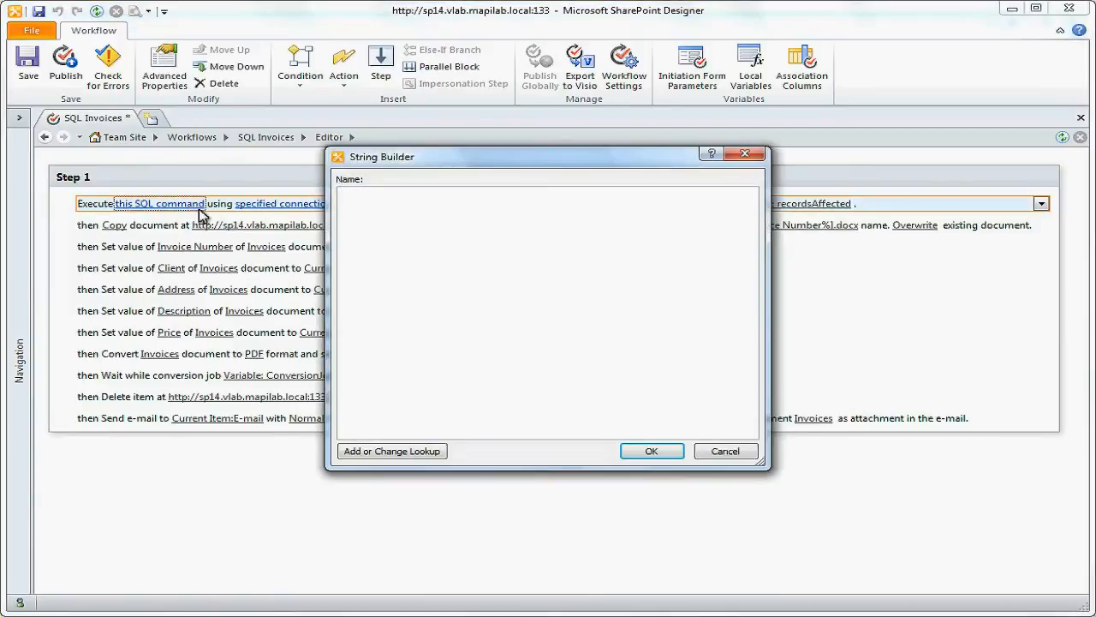
Enter SELECT [E-mail], [Address] from Clients Where Client = '' as the query
text(SELECT [)
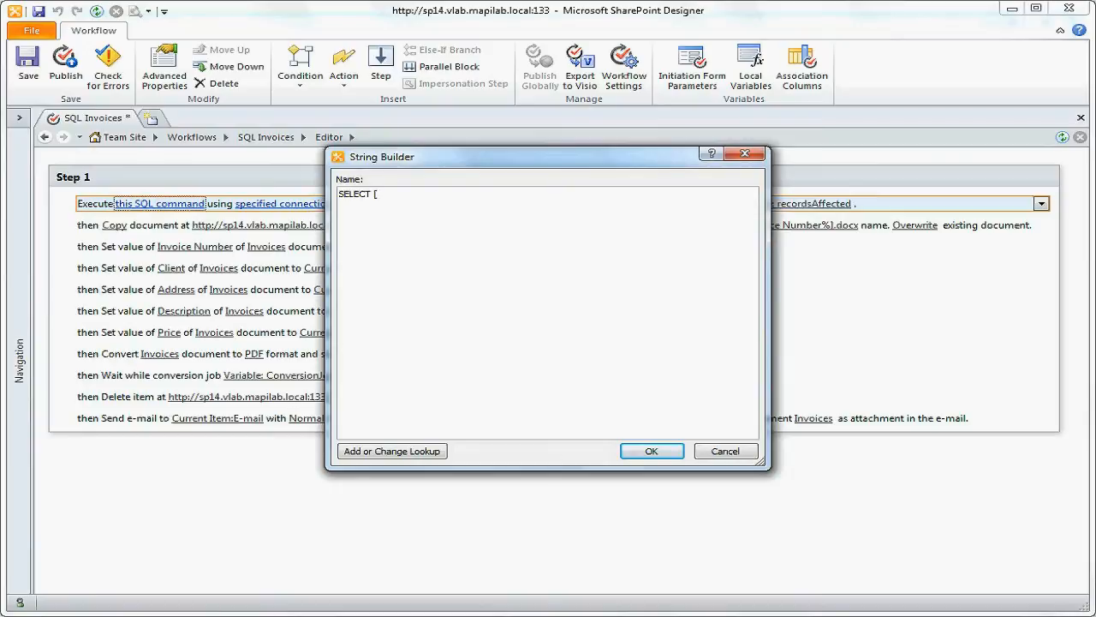
text(E-mail])
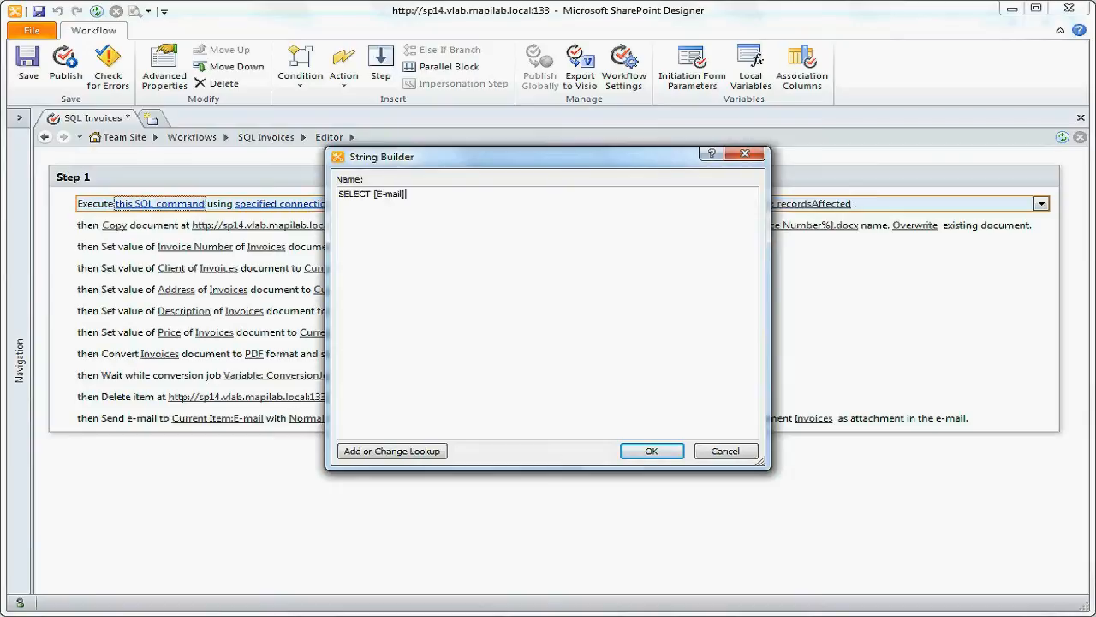
text(, [Ad)
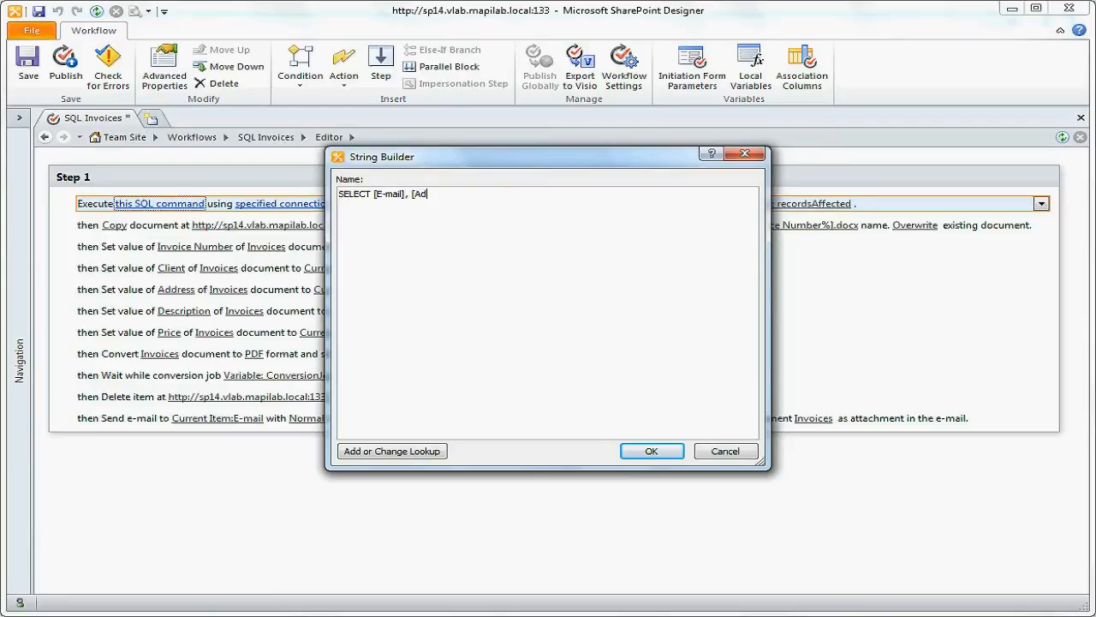
text(dress]])
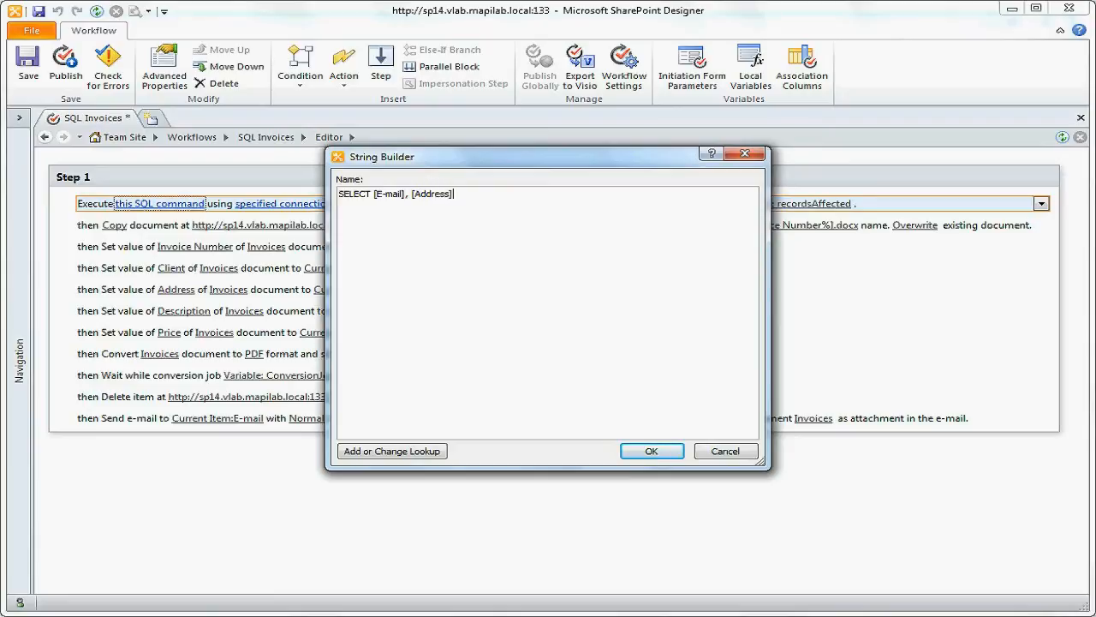
text(from Clients Where Client =)
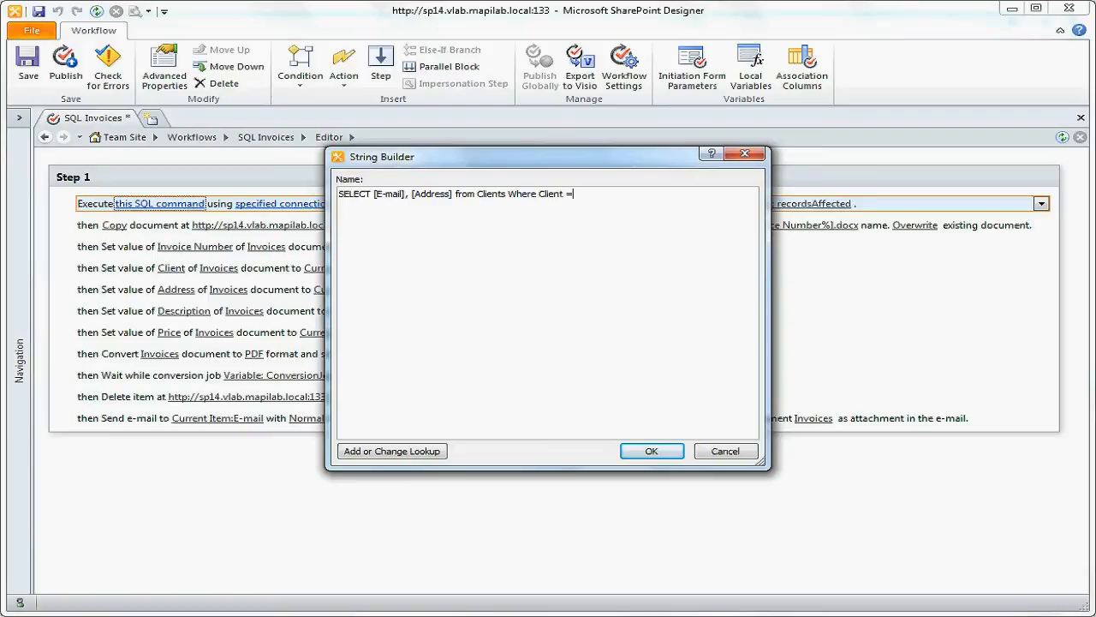
text(')
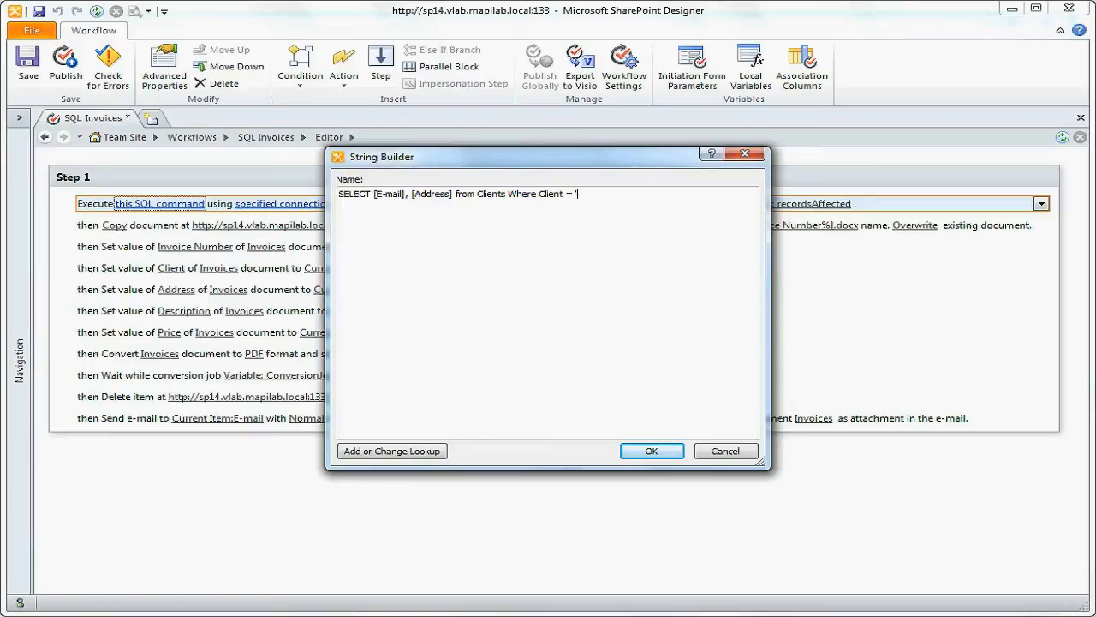
text(")
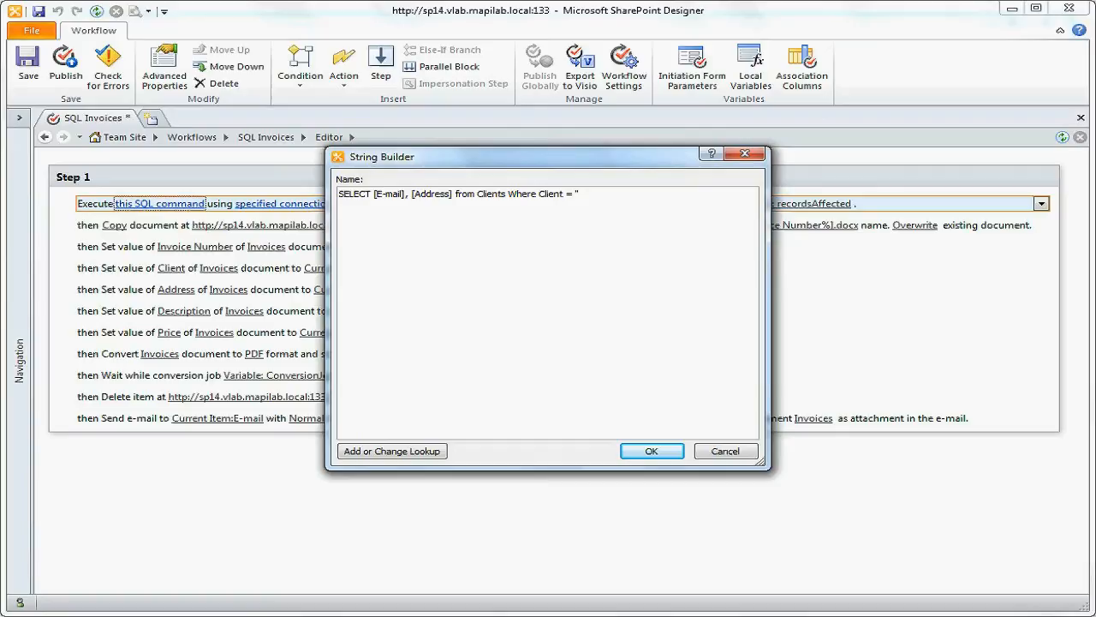
Insert a Current Item: Client lookup into the Where clause and confirm the query
click(391, 451)
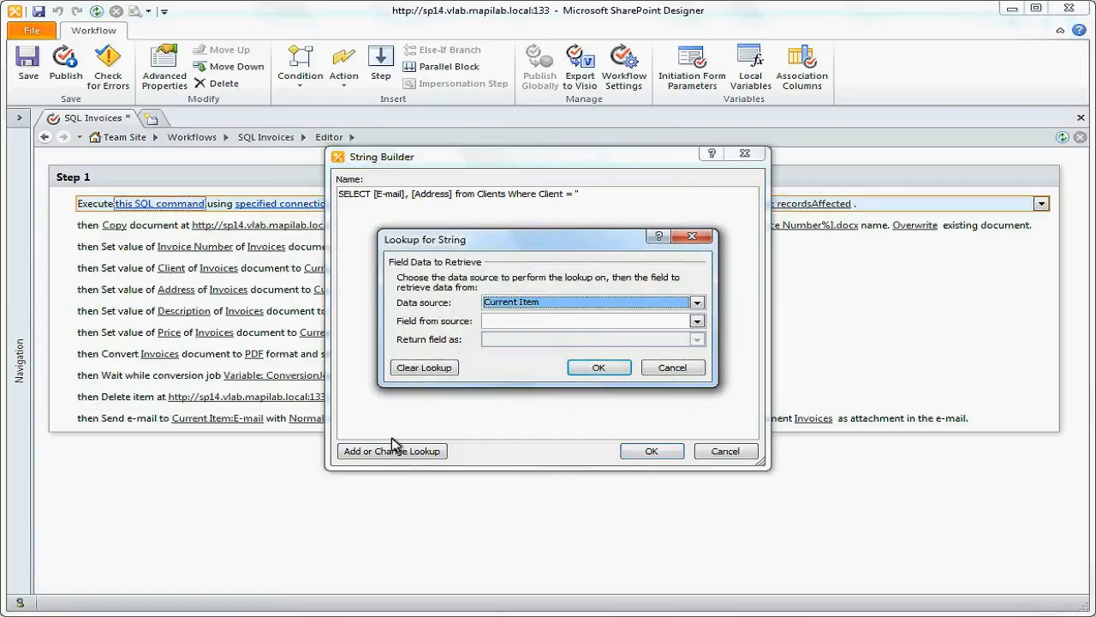
click(697, 320)
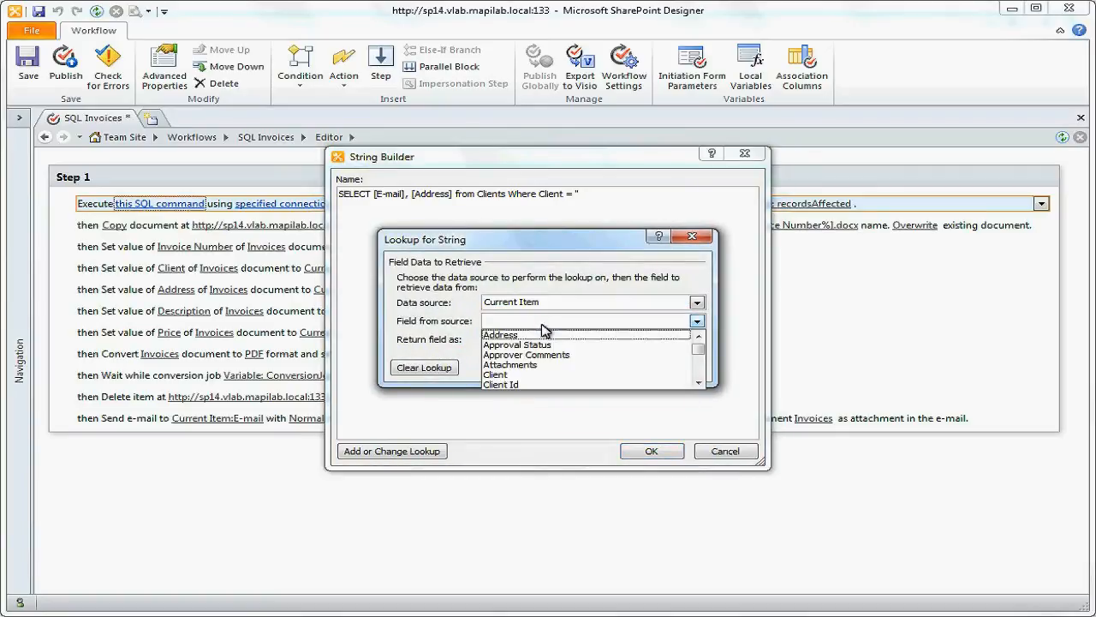
click(495, 373)
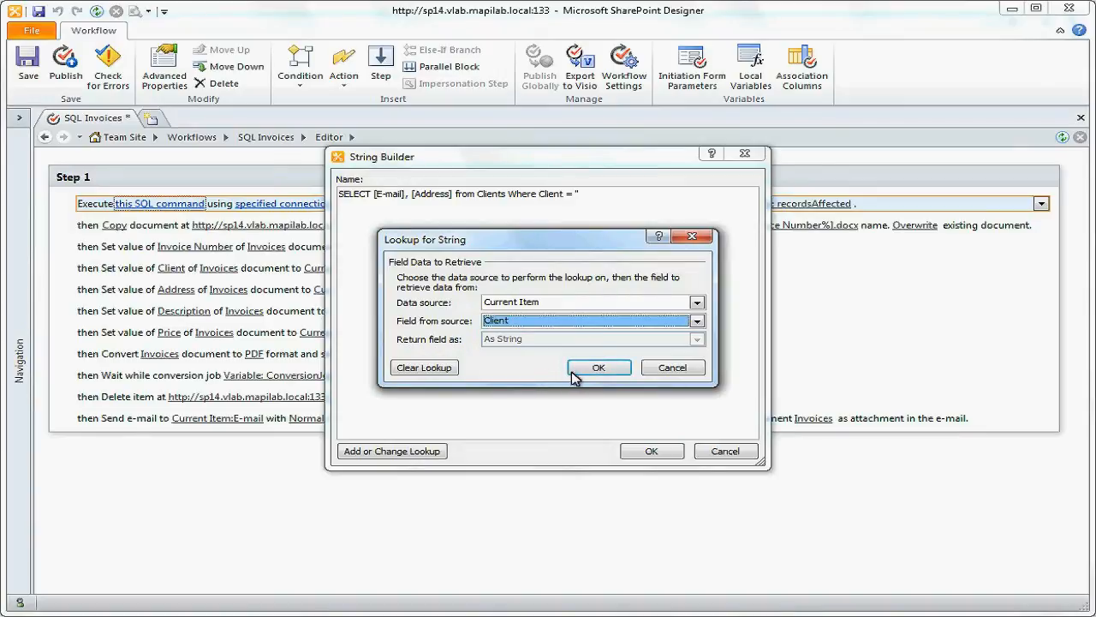
click(599, 366)
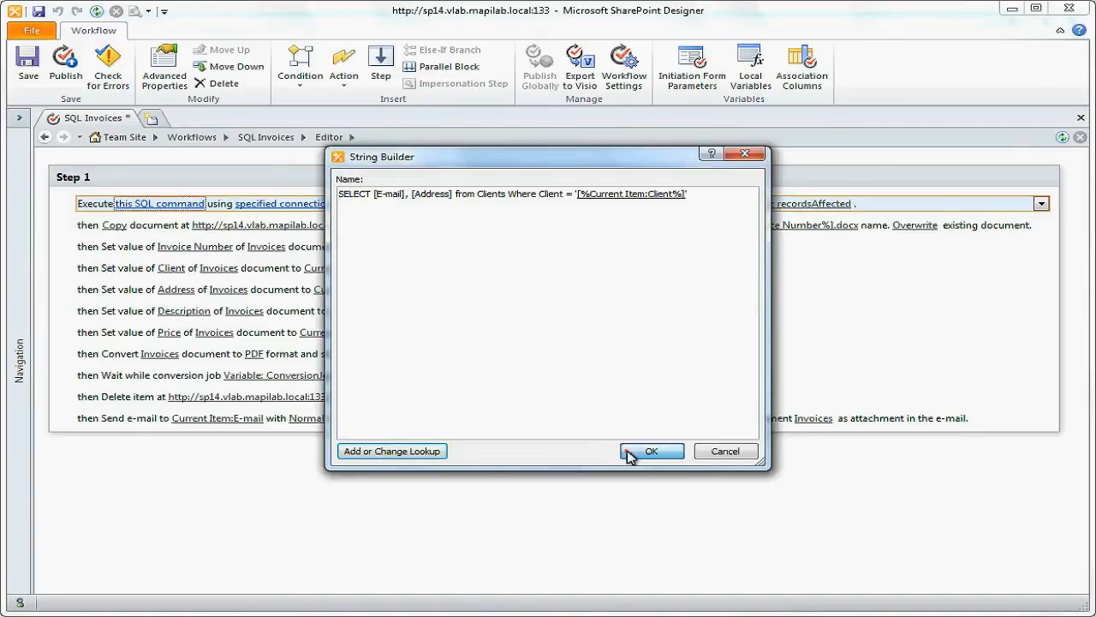
click(651, 450)
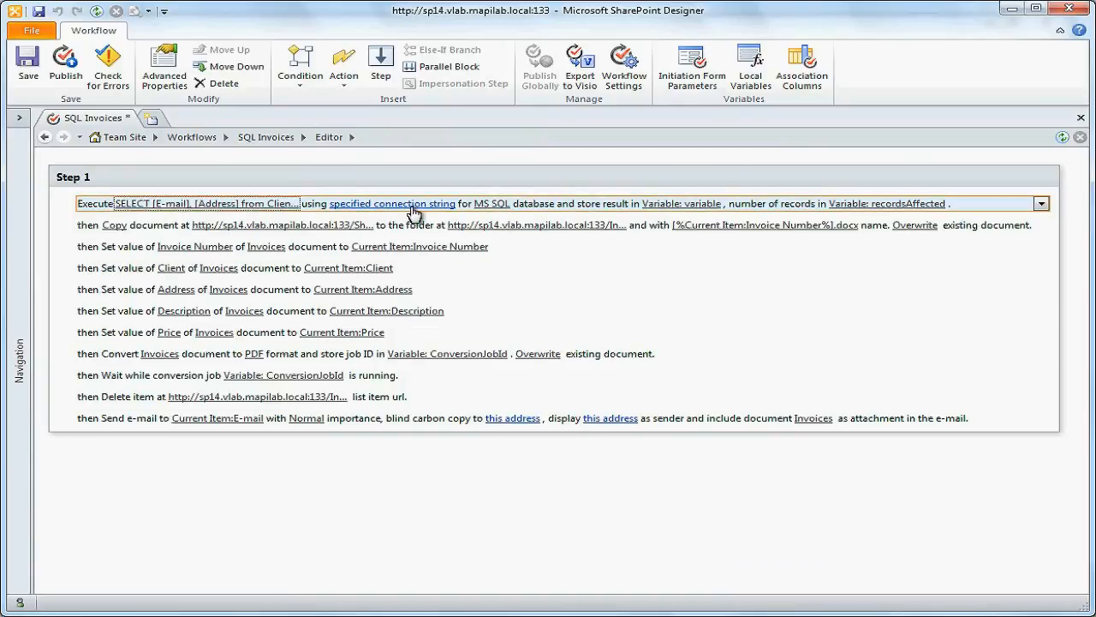
Fill in the connection string for the WorkflowTest catalog on the TFS data source
click(392, 202)
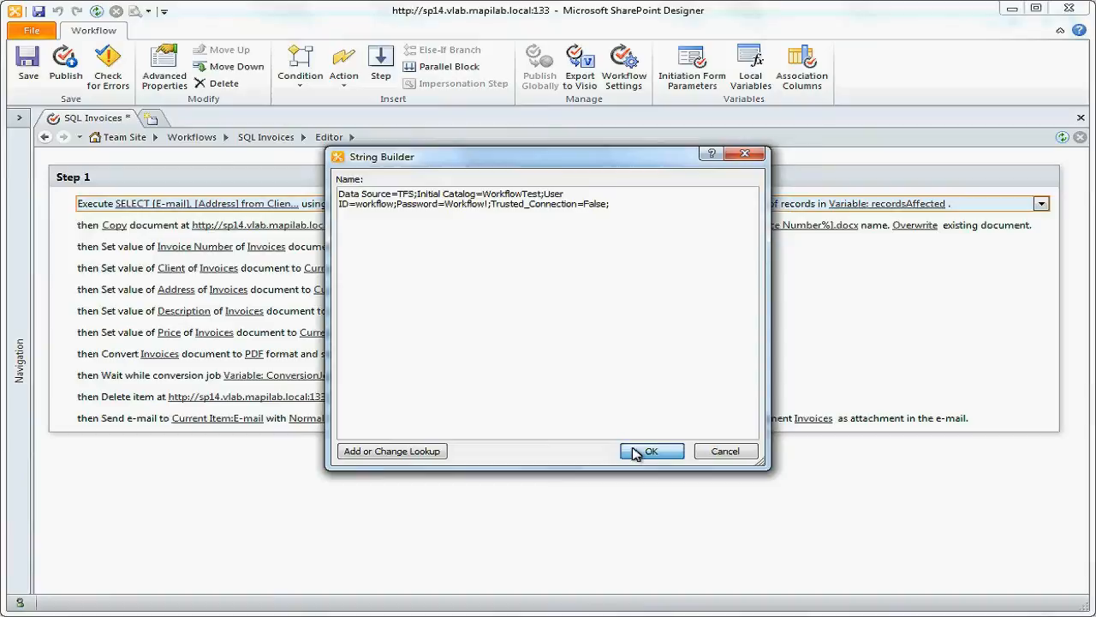
click(650, 451)
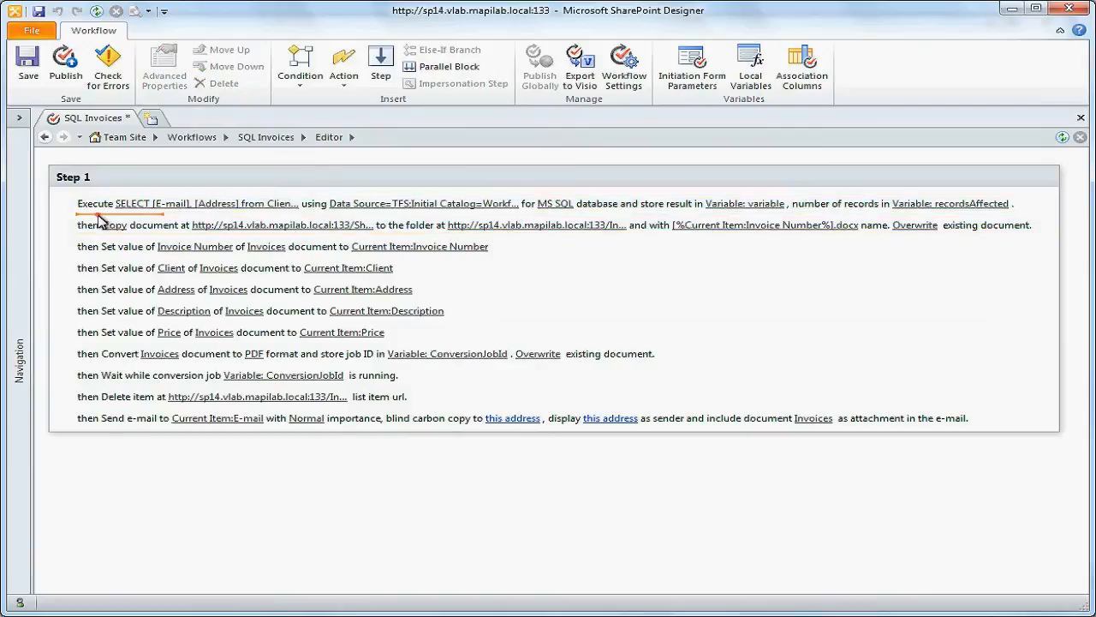
Add an If-value-equals-value condition comparing Variable: recordsAffected to 1
click(298, 66)
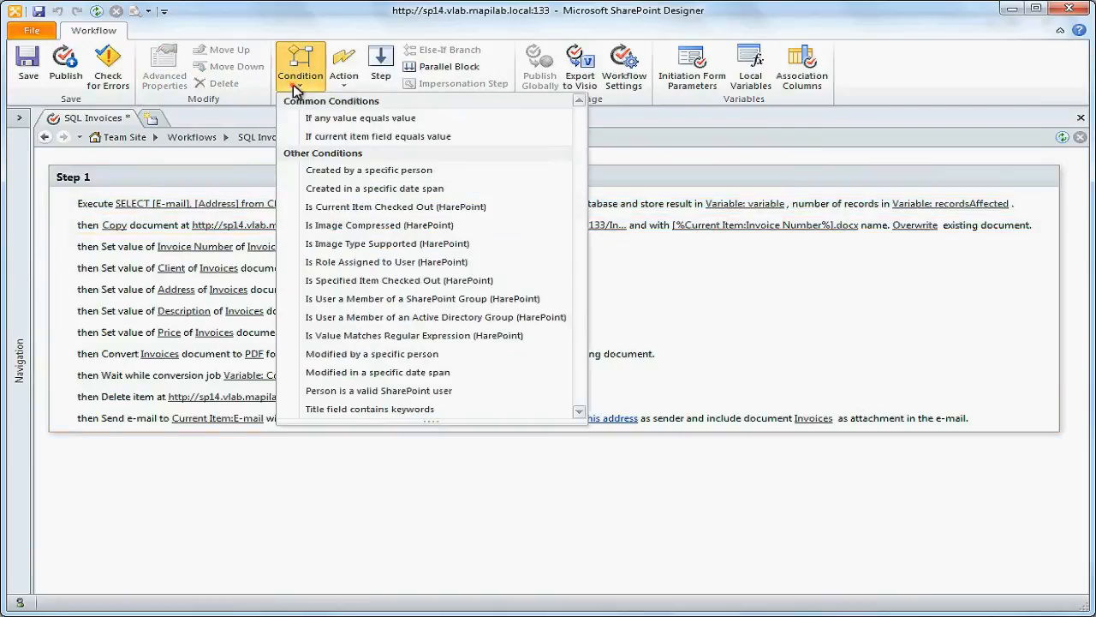
click(360, 116)
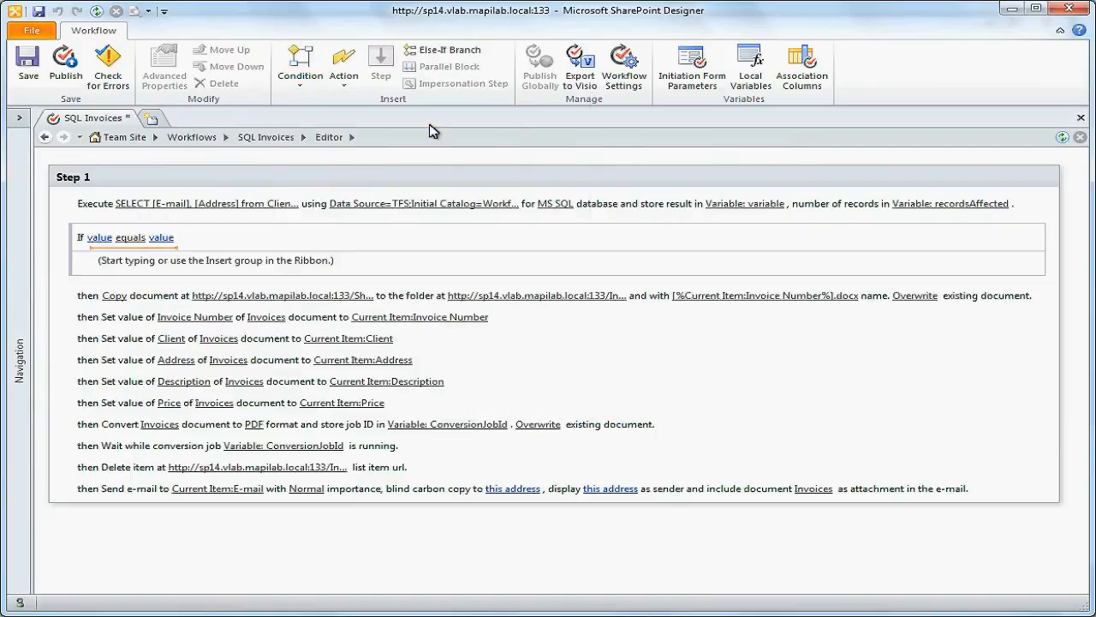
click(99, 237)
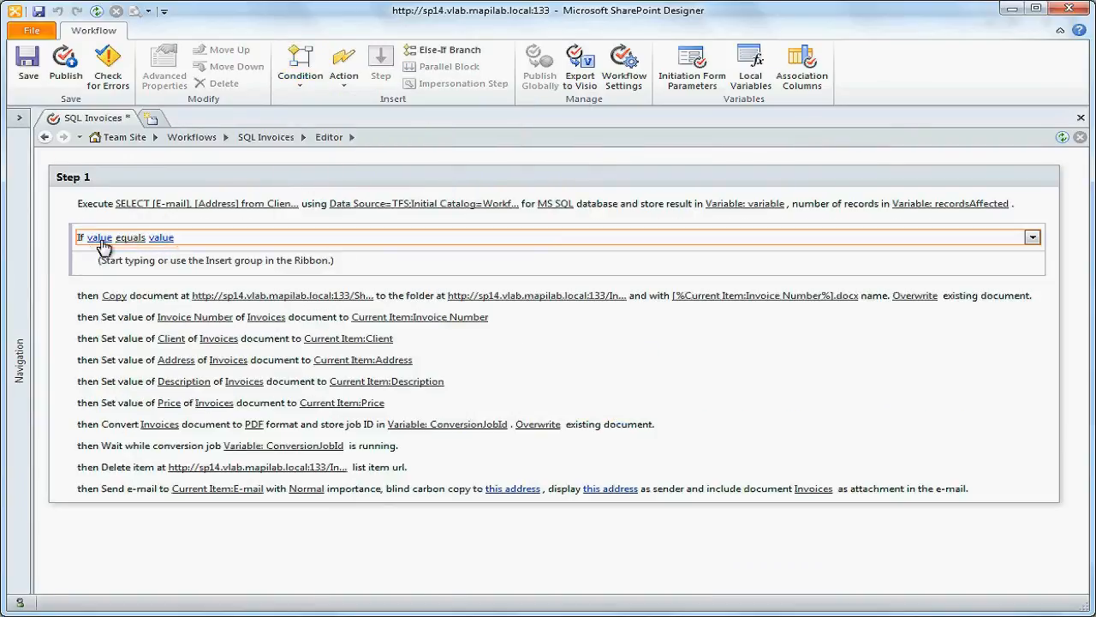
click(100, 237)
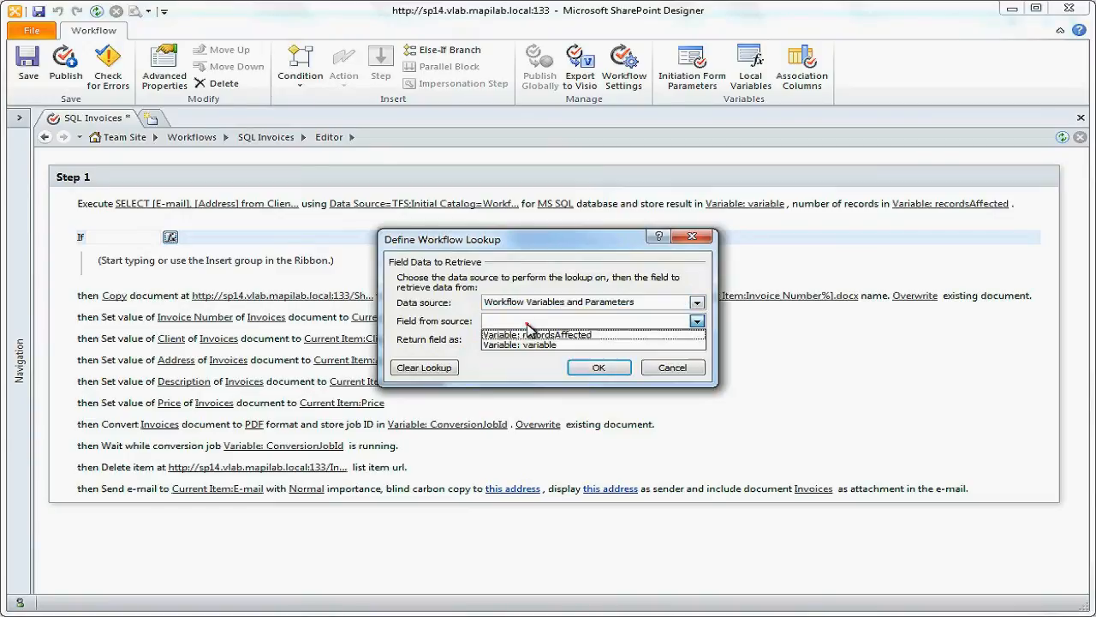
click(534, 334)
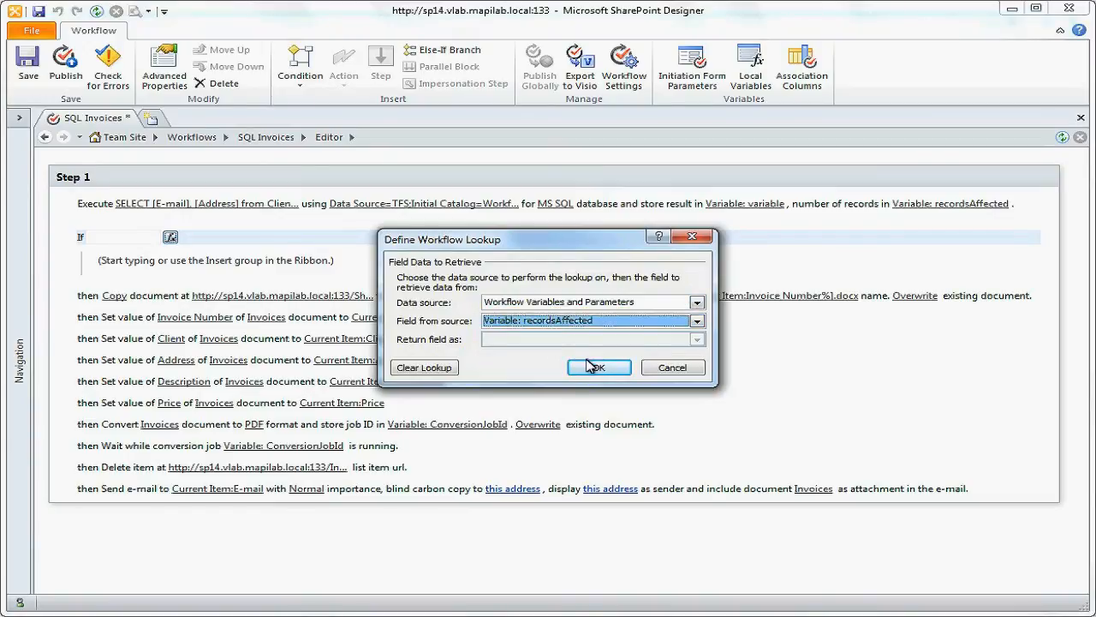
click(597, 367)
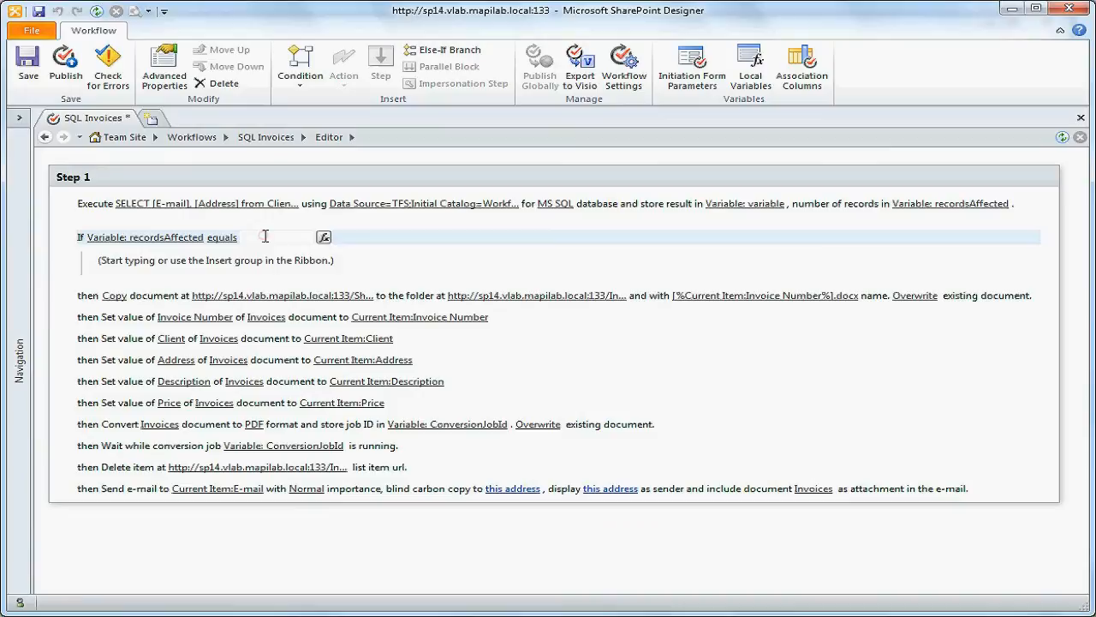
text(1)
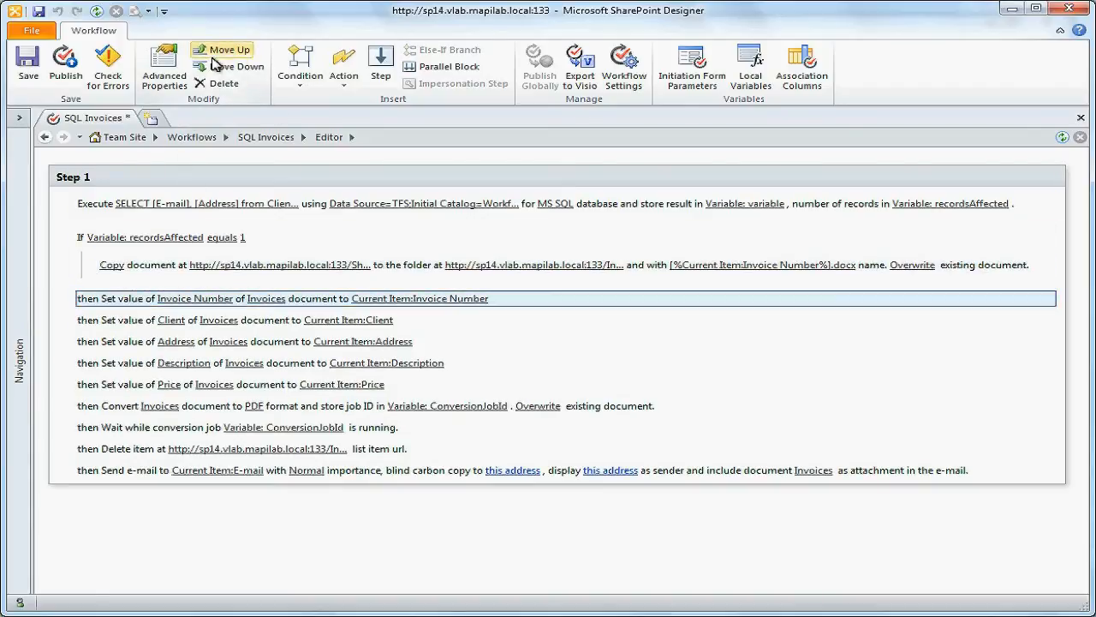
Move the Invoice Number, Price, wait and send e-mail steps up into the If branch
click(223, 48)
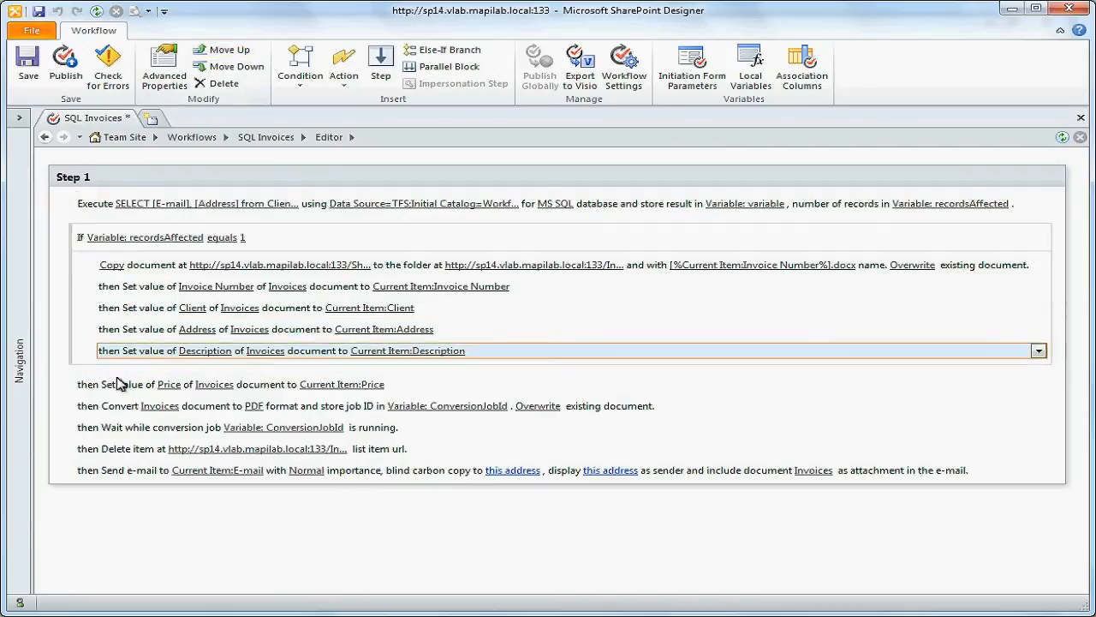
click(223, 48)
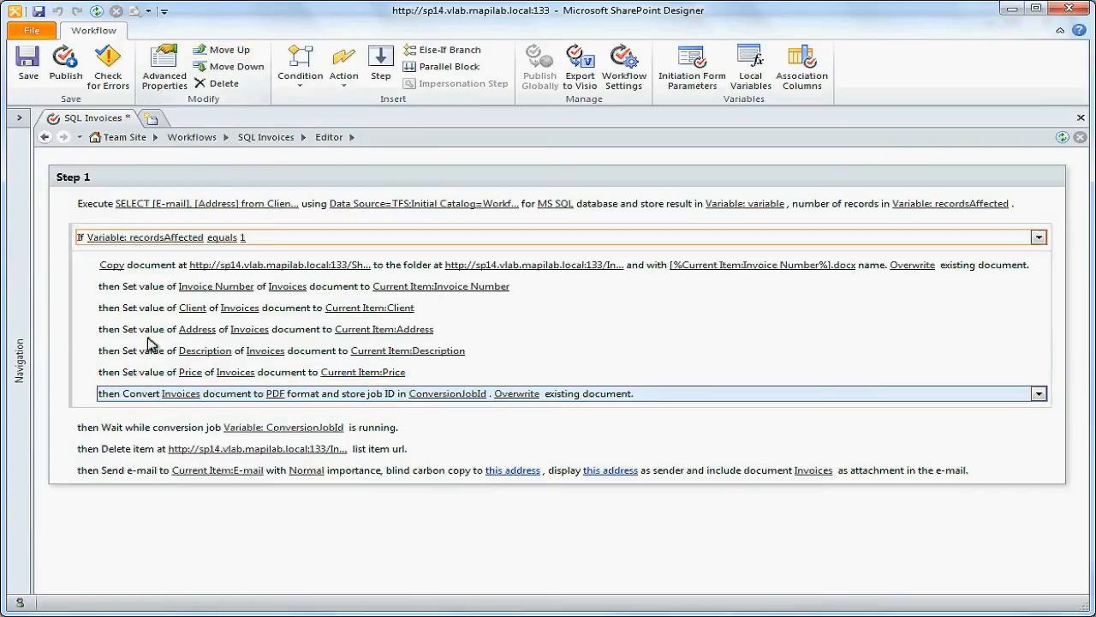
click(223, 50)
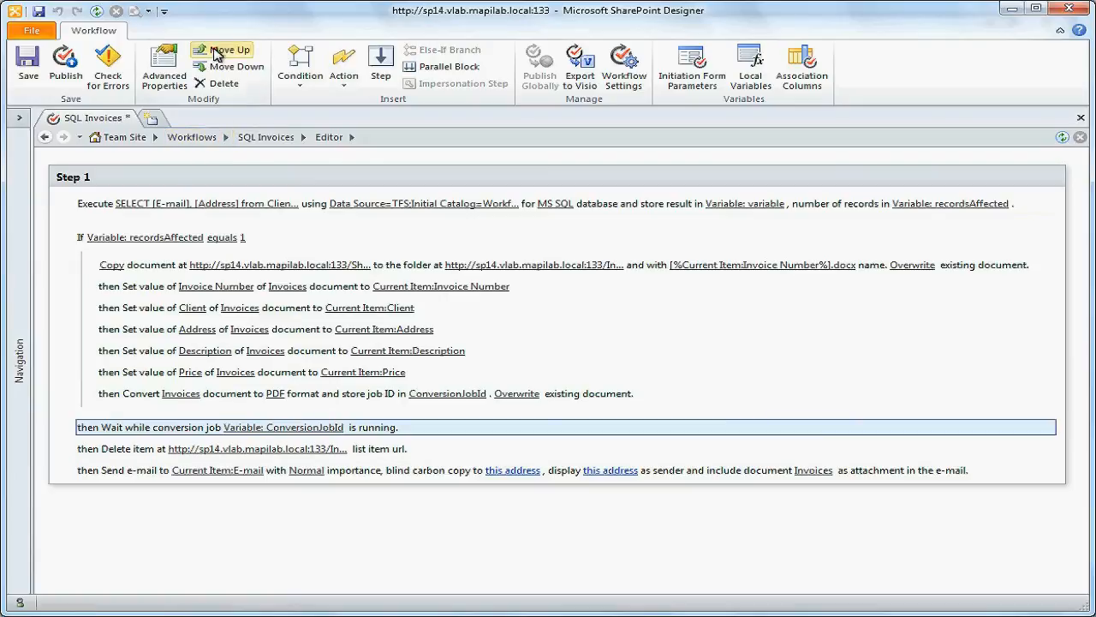
click(223, 48)
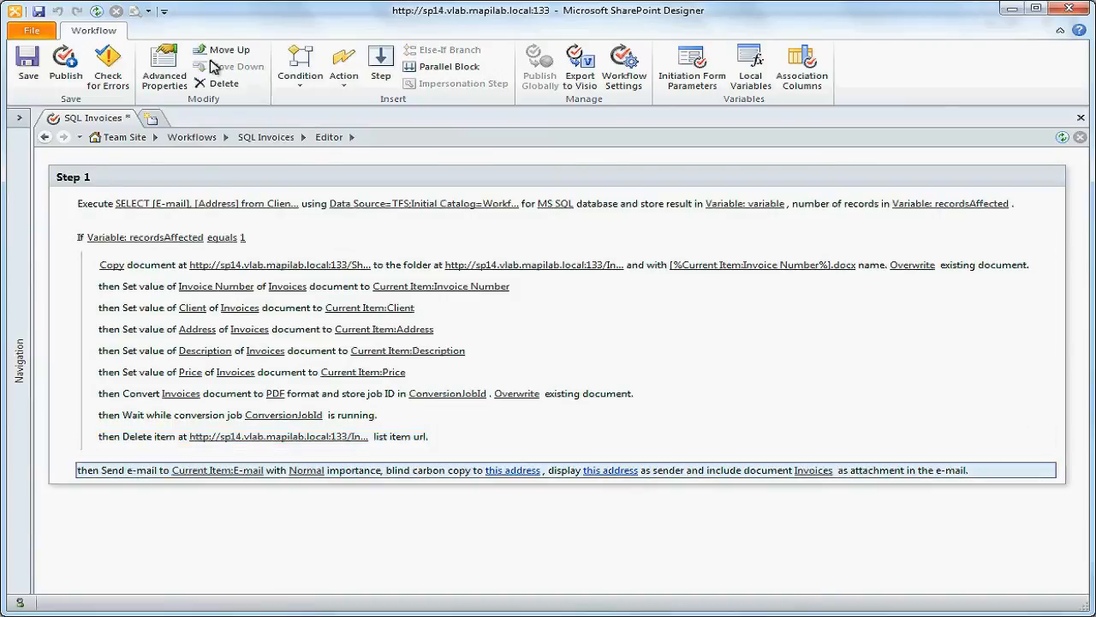
click(230, 48)
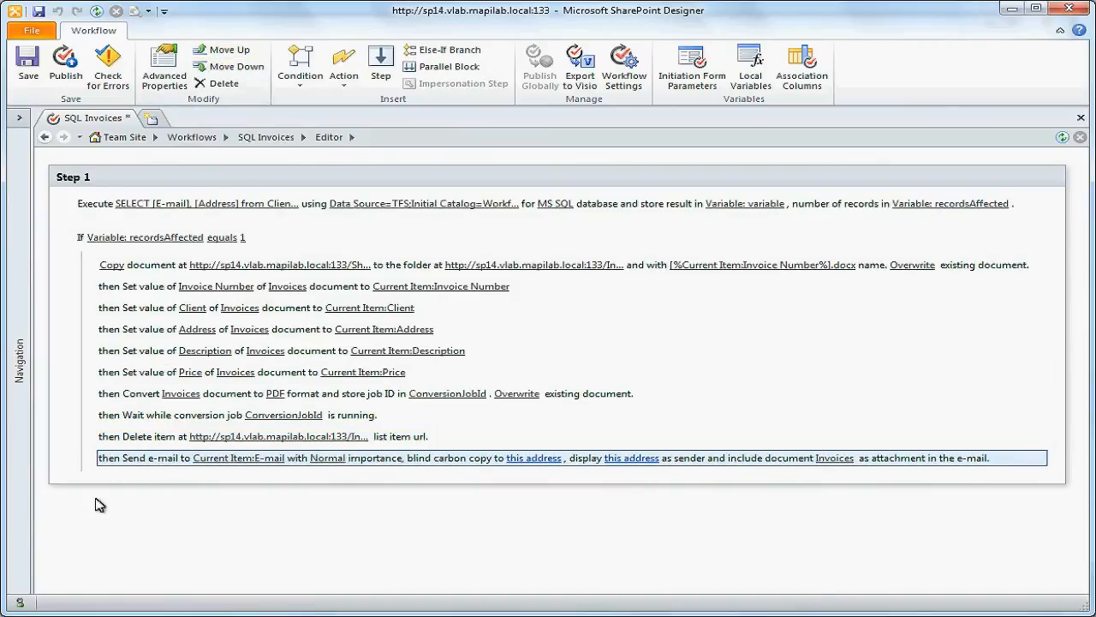
click(445, 50)
text(Error)
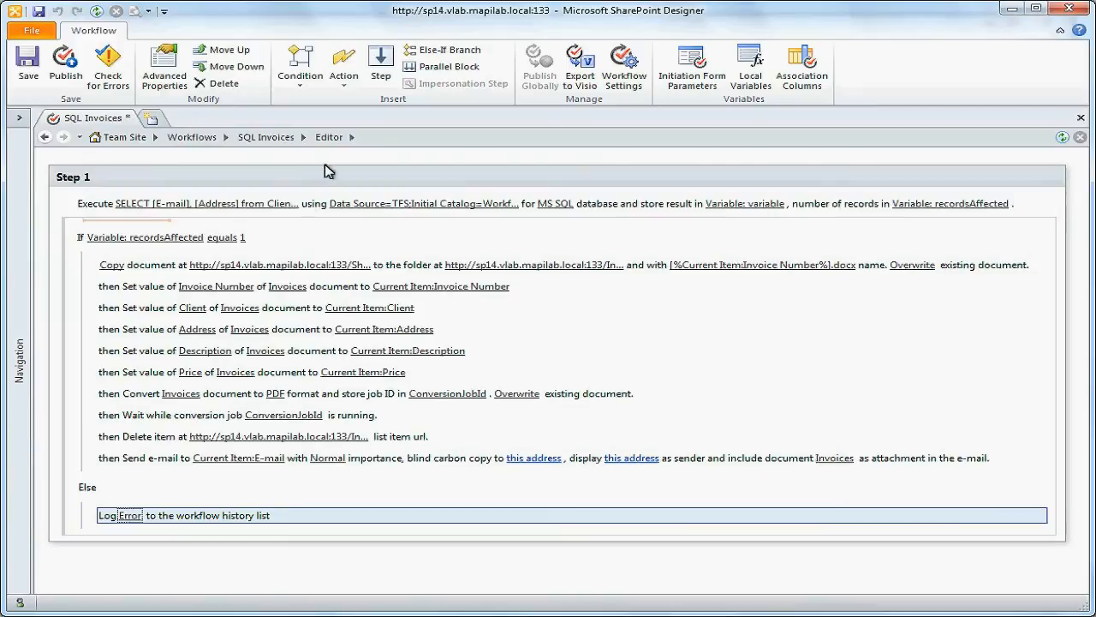
Add a Get Array Item action reading Variable: variable into new string variable SQL E-mail
click(192, 237)
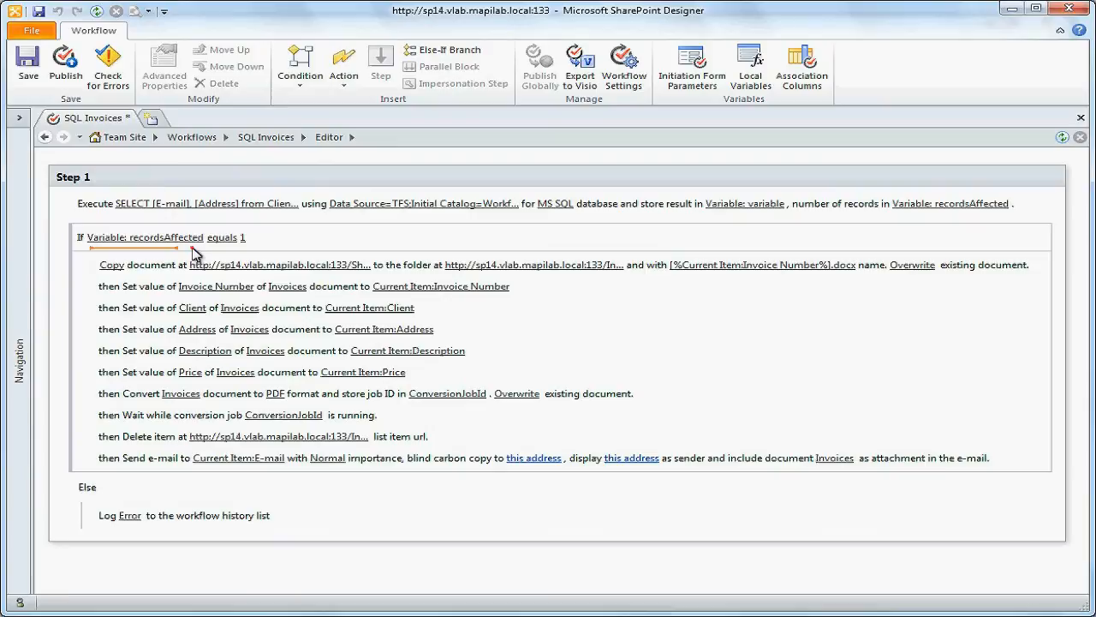
click(342, 65)
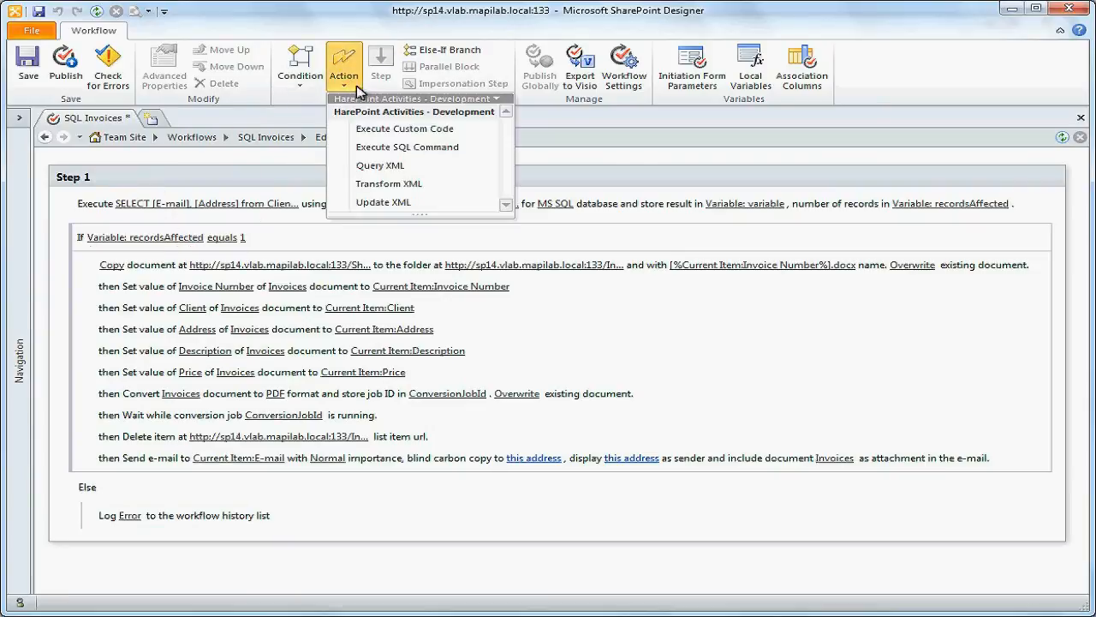
click(418, 97)
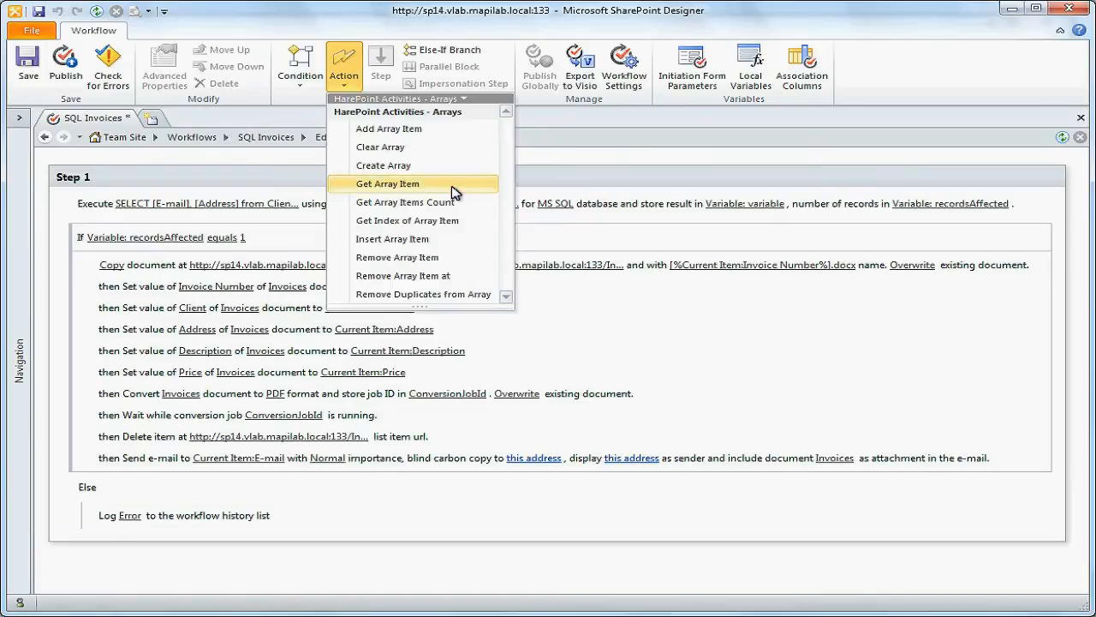
click(387, 183)
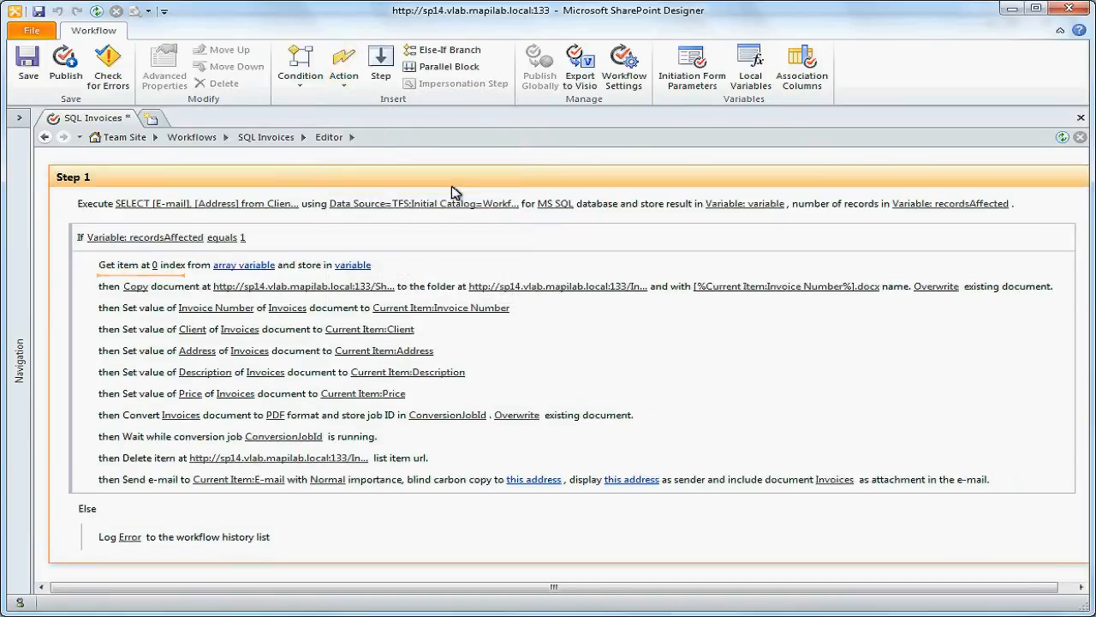
click(274, 263)
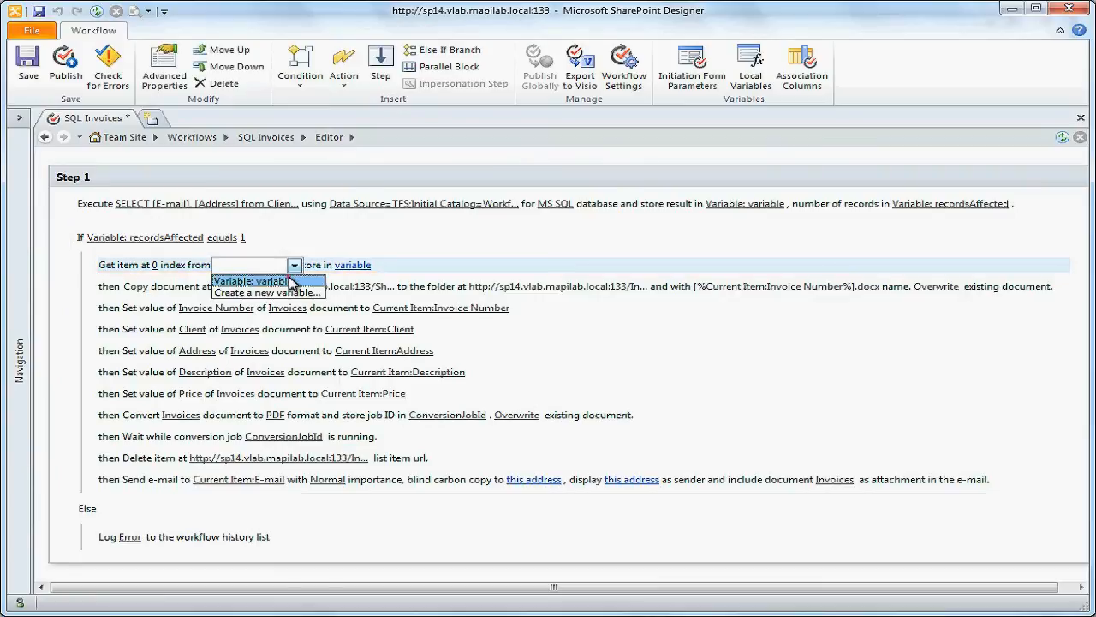
click(250, 281)
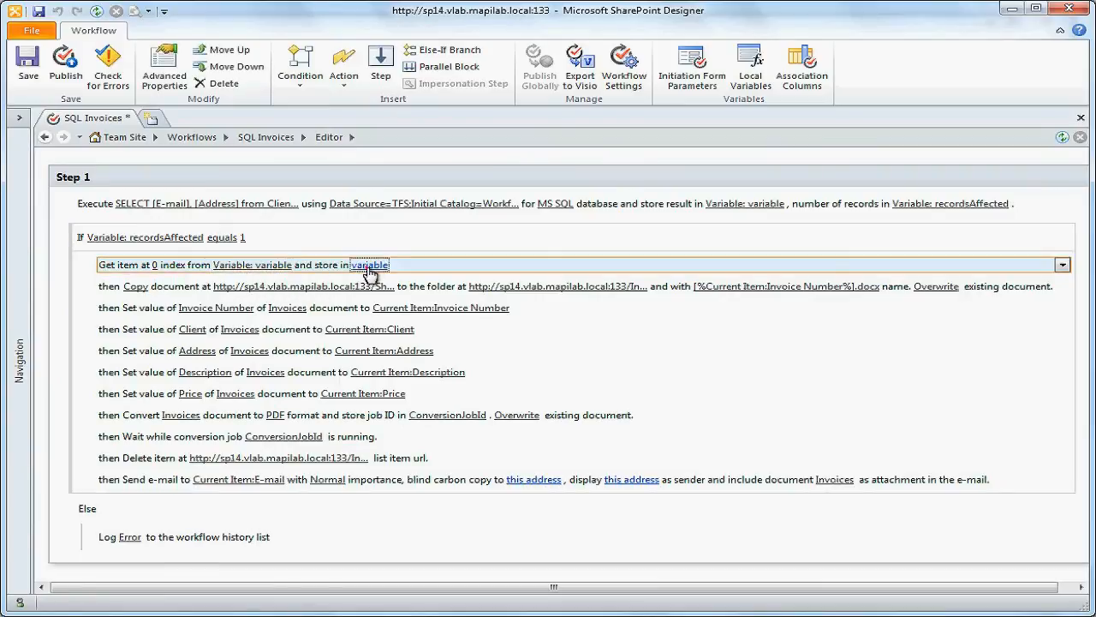
click(368, 264)
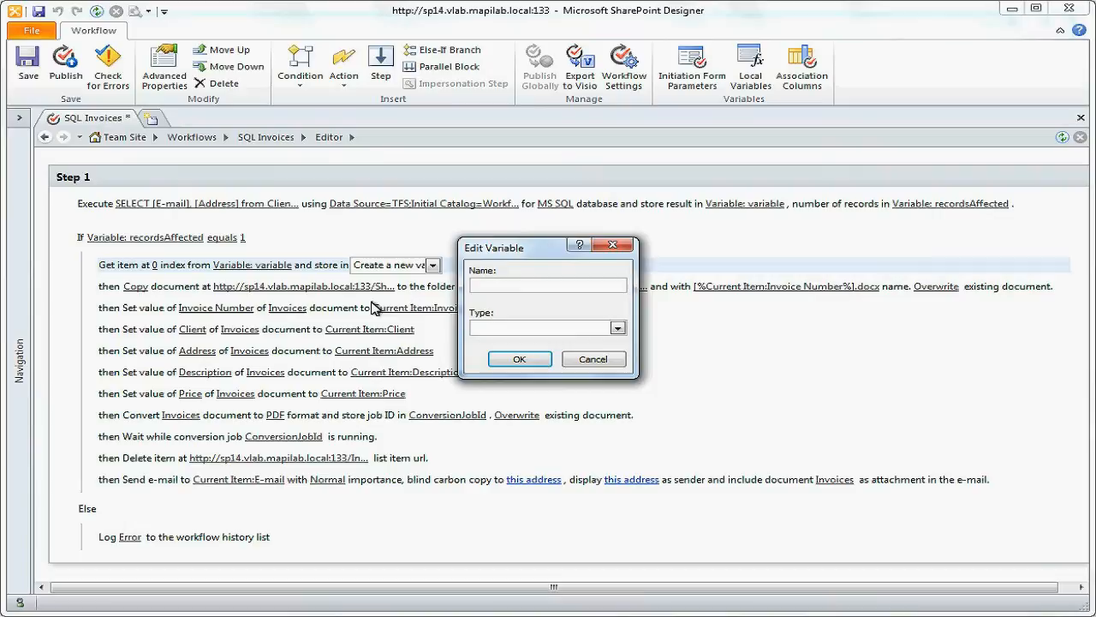
text(SQL E)
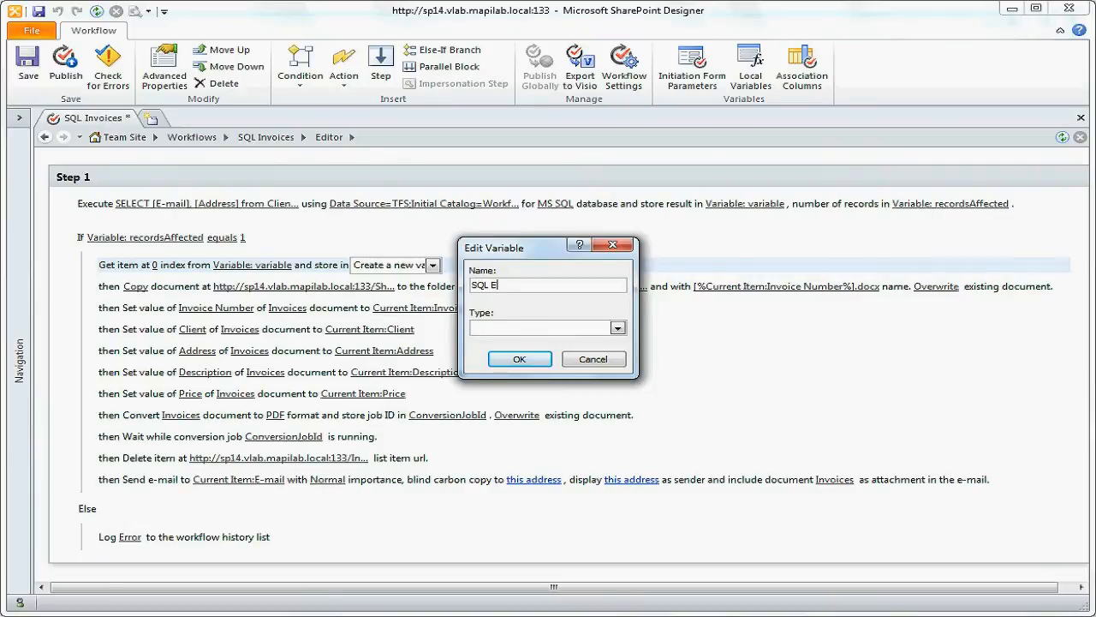
text(-mail)
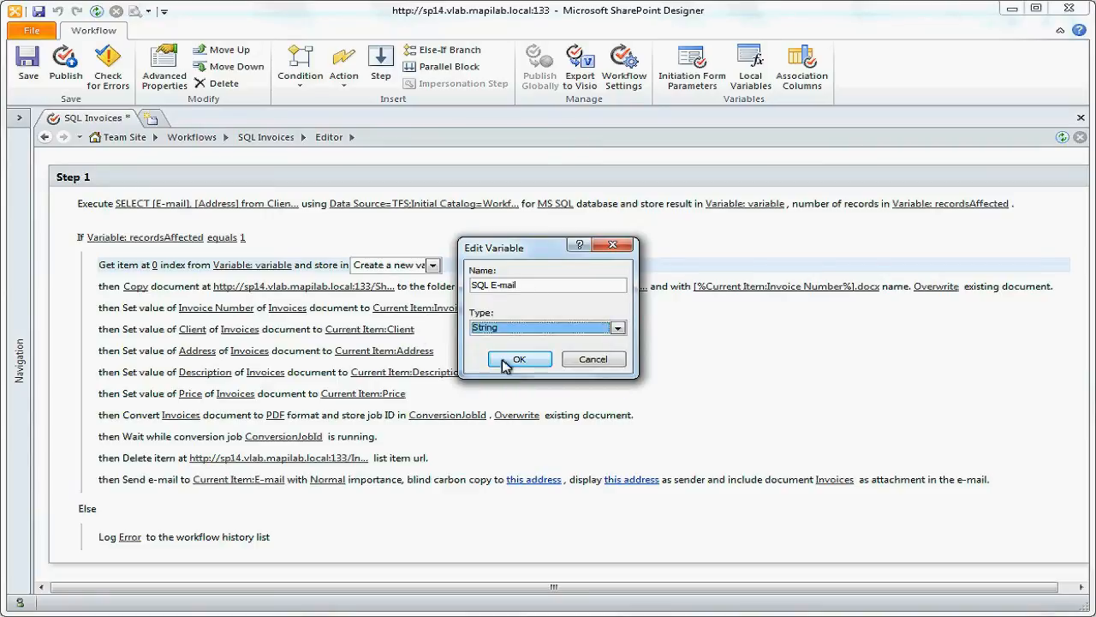
click(519, 360)
text(1)
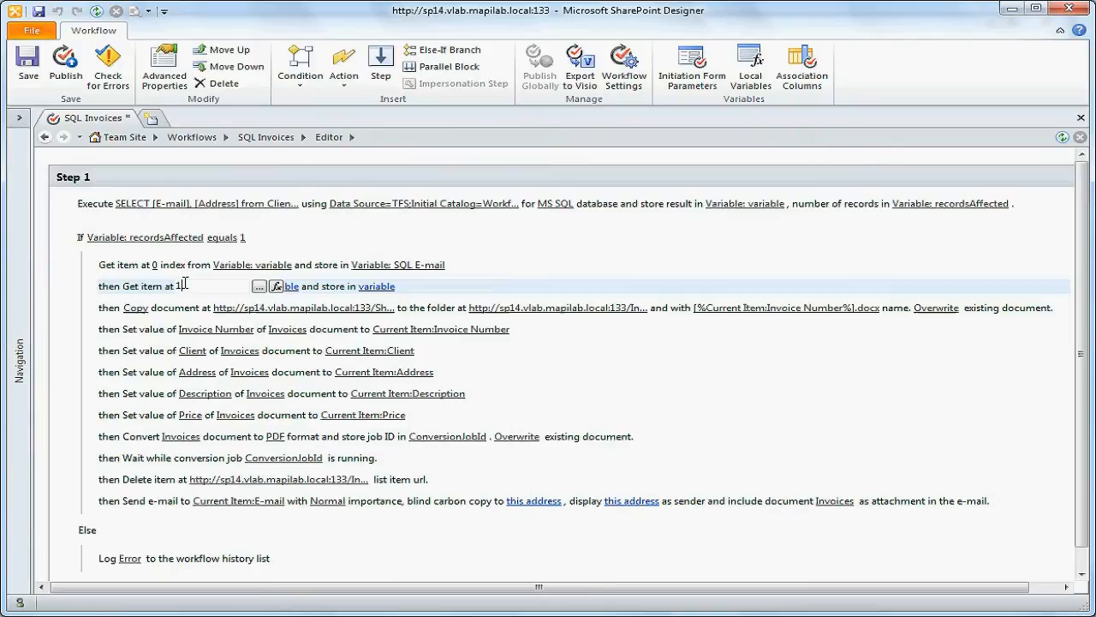
Store the second array item in a new string variable SQL Address
click(318, 286)
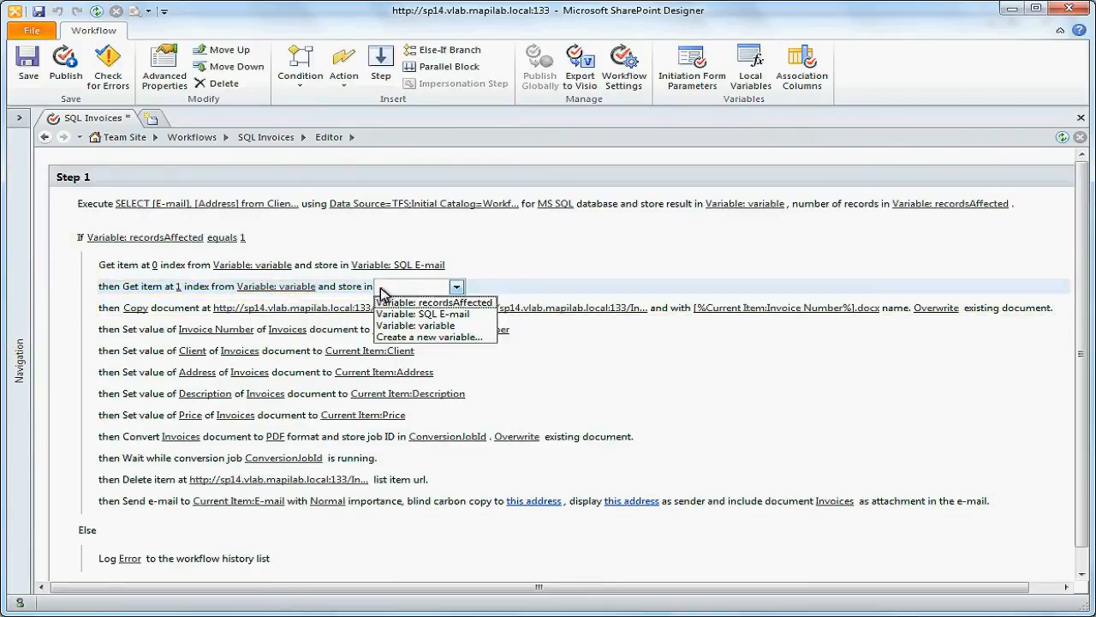
click(430, 336)
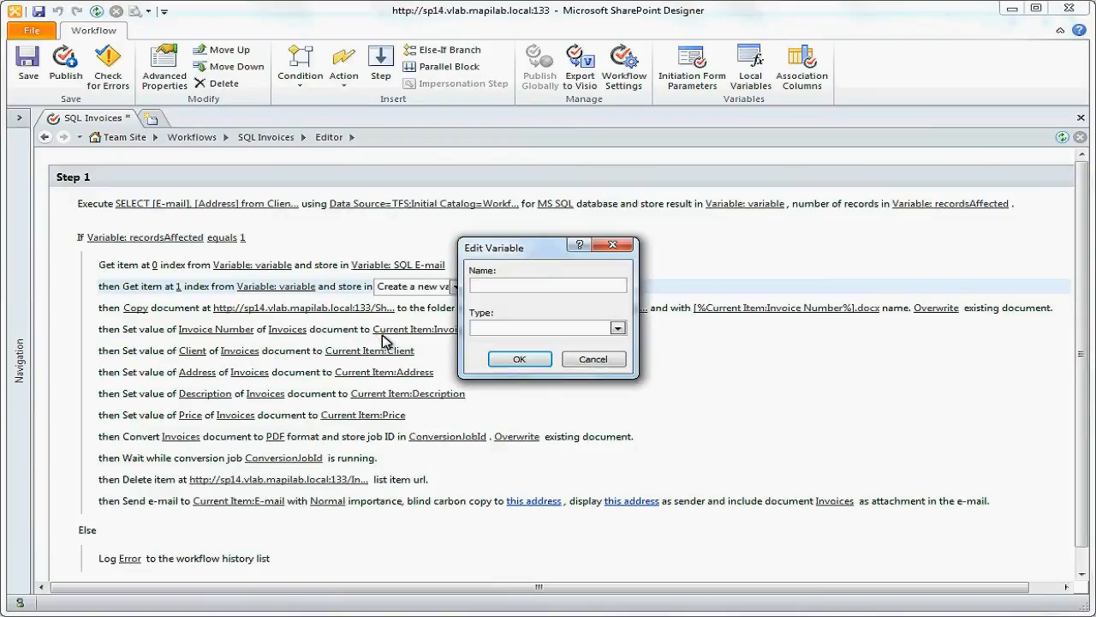
text(SQL Address)
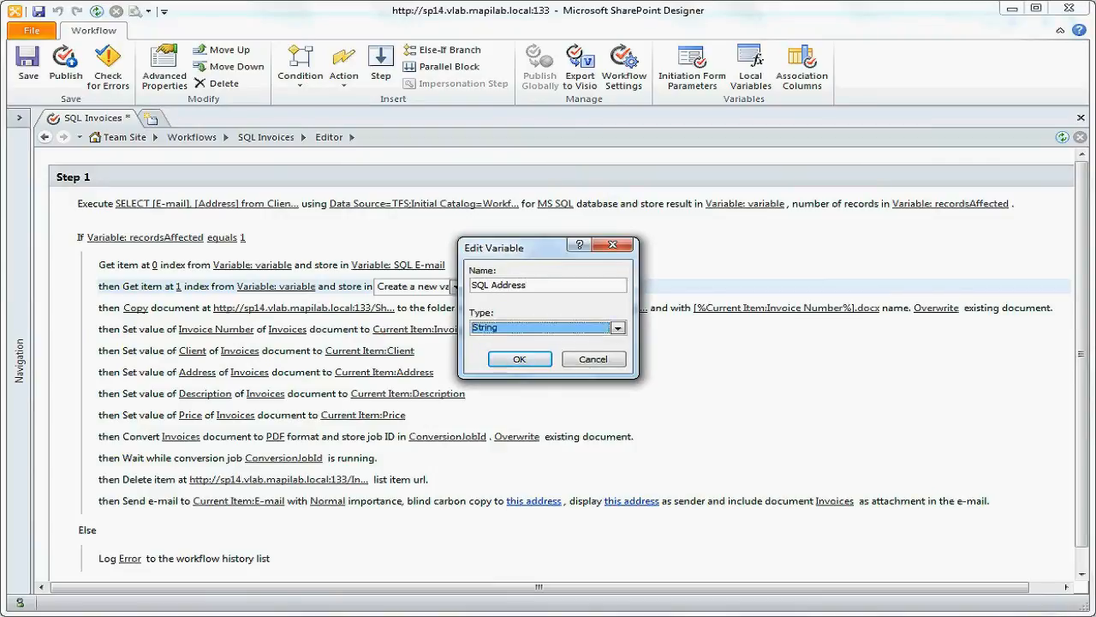
click(519, 359)
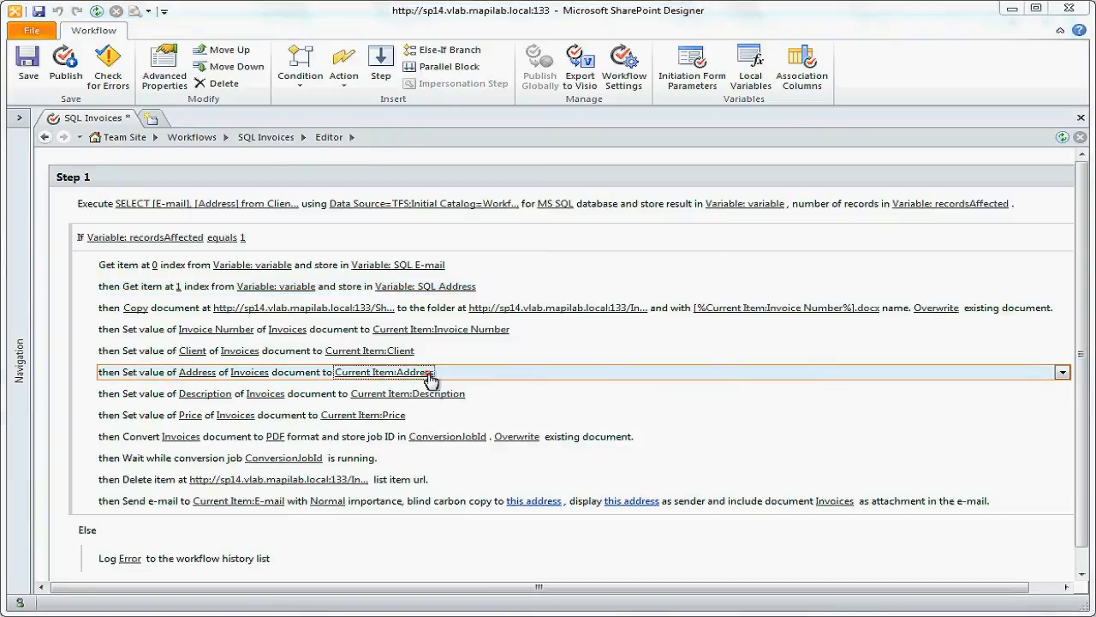
Set the Address field value from Variable: SQL Address
click(384, 371)
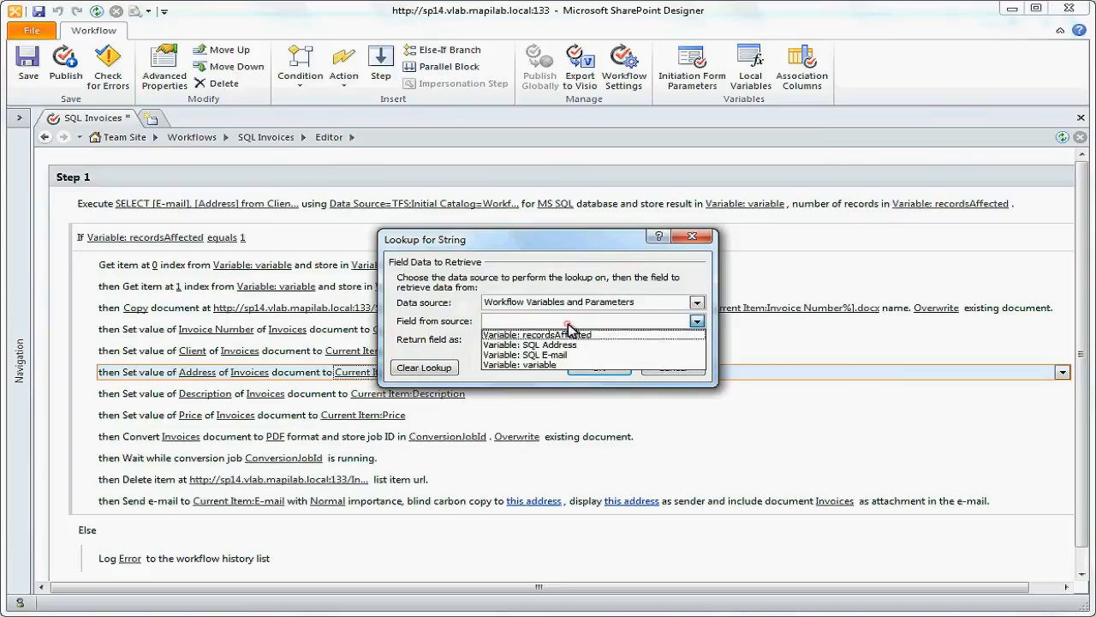
click(542, 344)
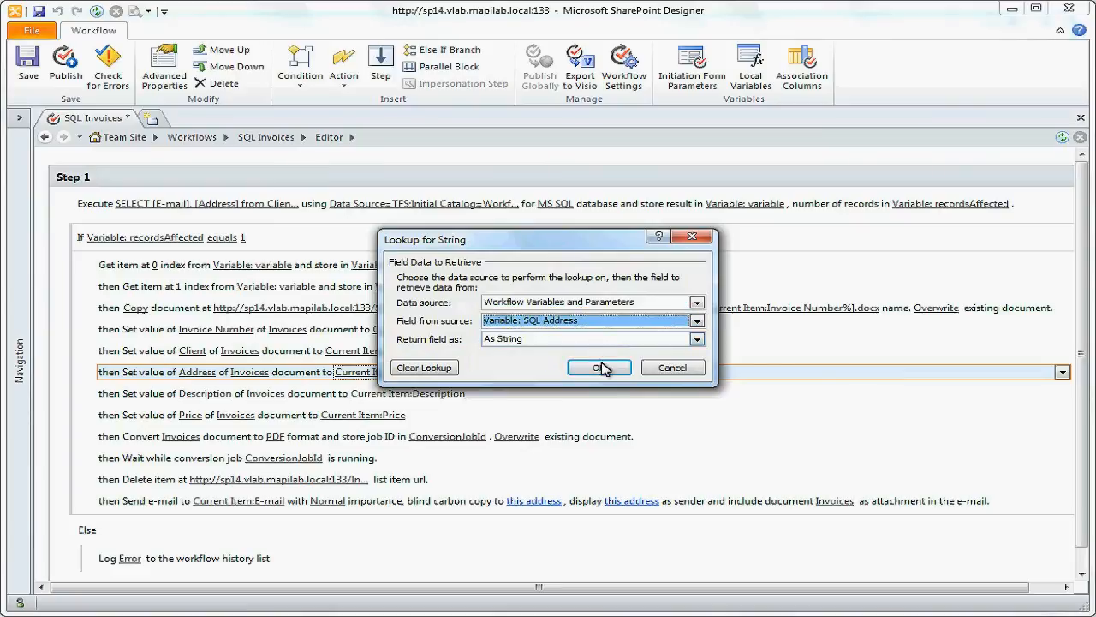
click(598, 367)
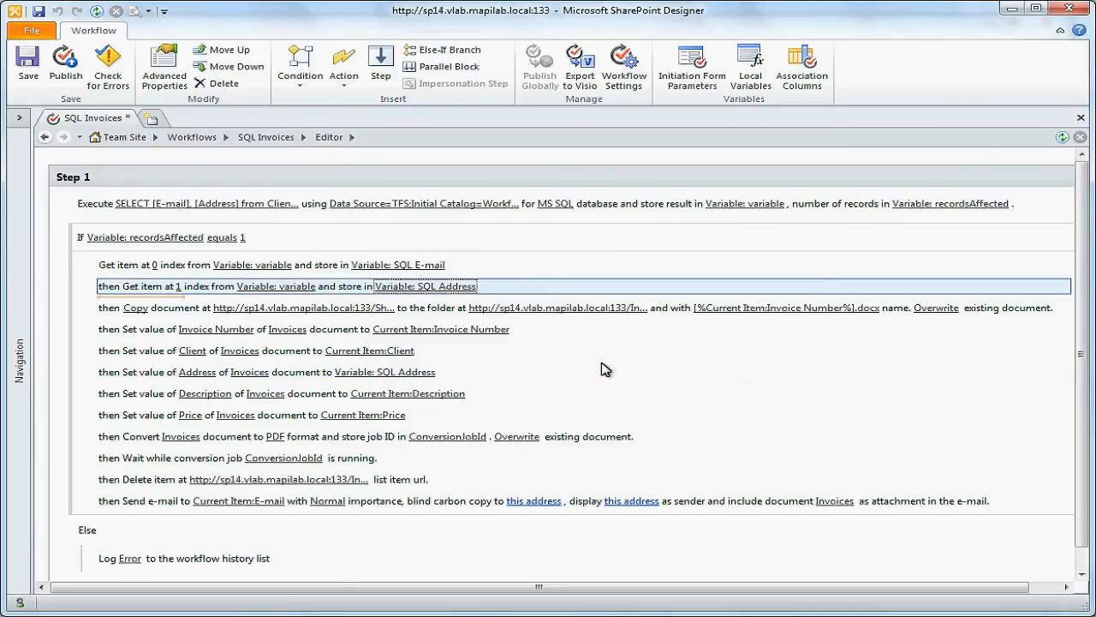
mouse_move(585, 367)
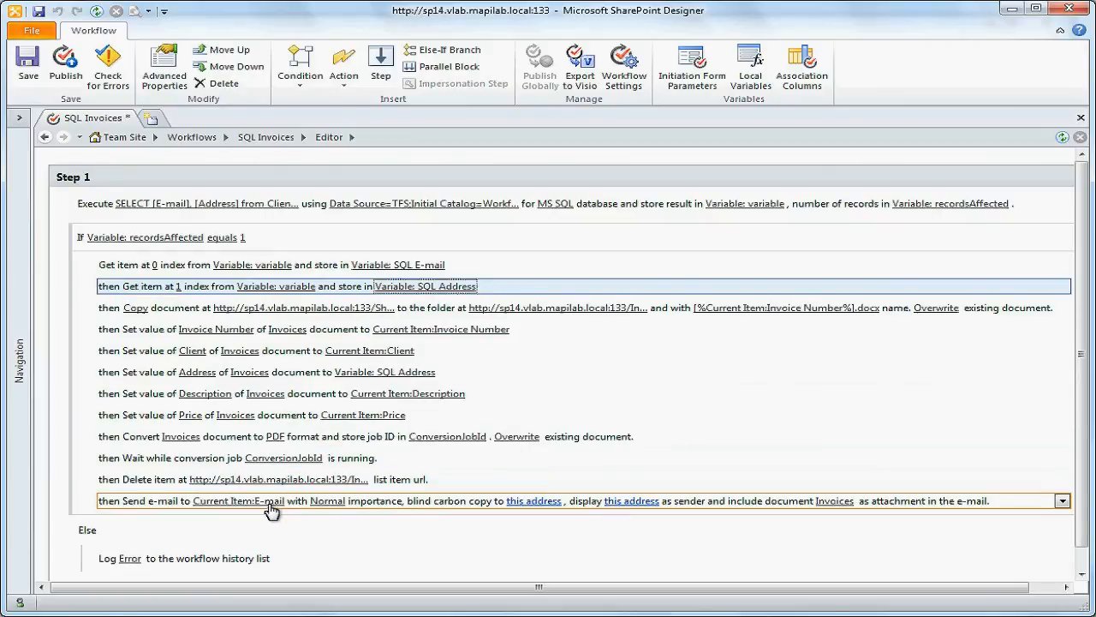
Replace the e-mail's Current Item:E-mail recipient with Variable: SQL E-mail
click(243, 501)
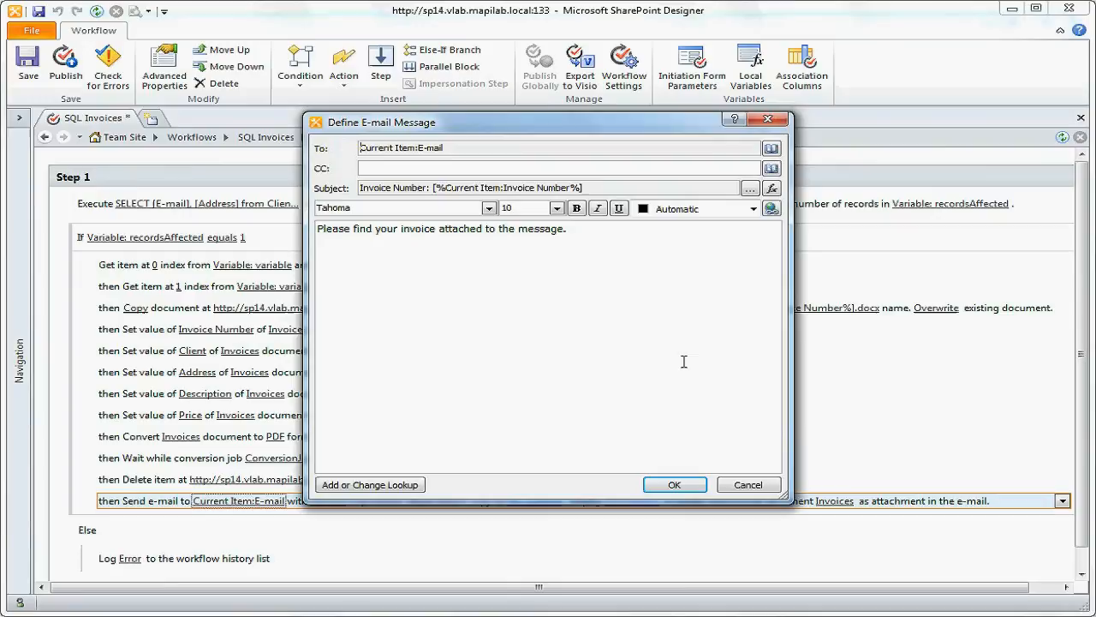
click(770, 168)
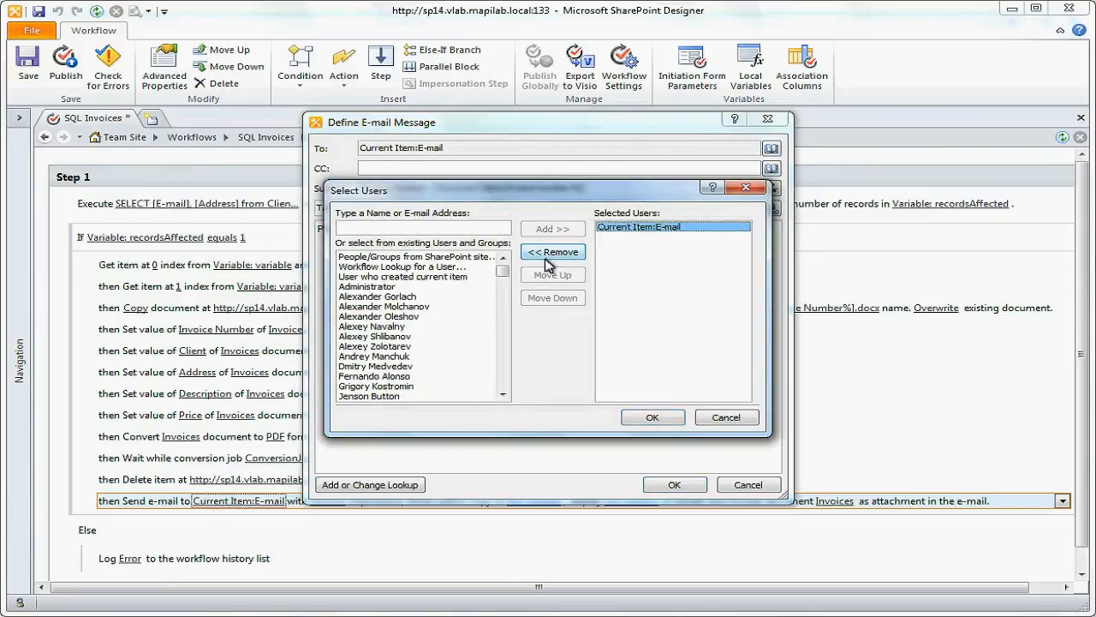
click(552, 250)
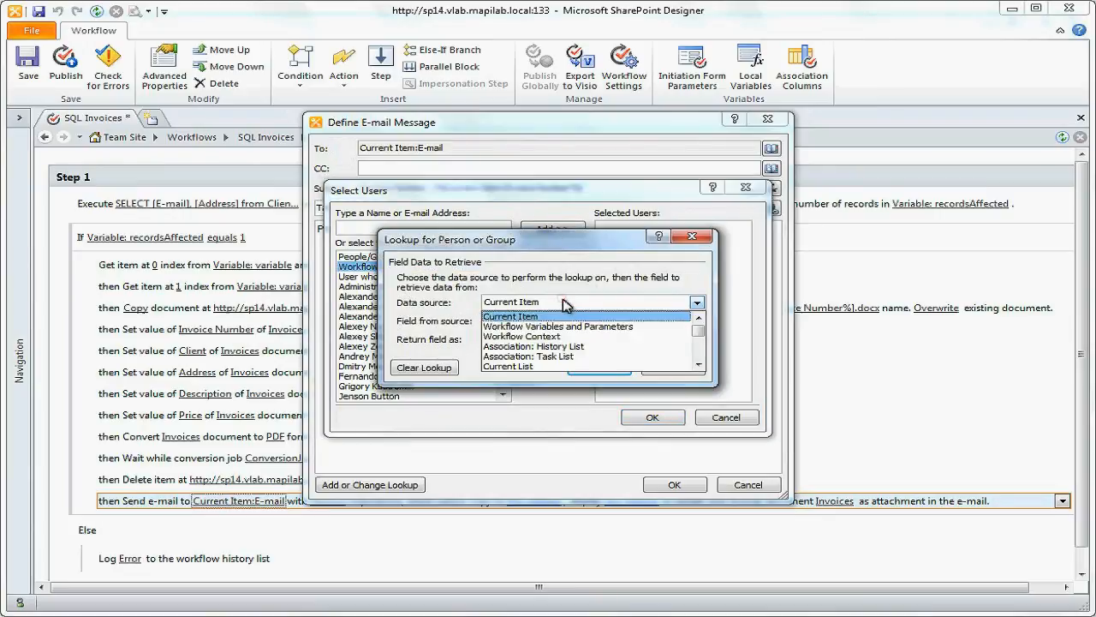
click(559, 325)
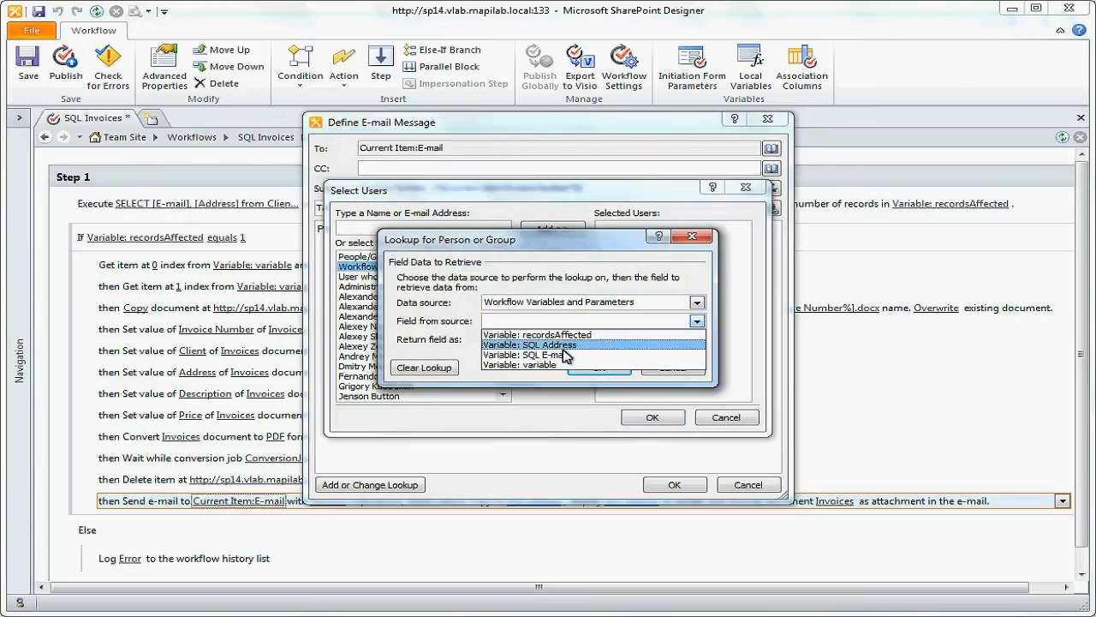
click(651, 418)
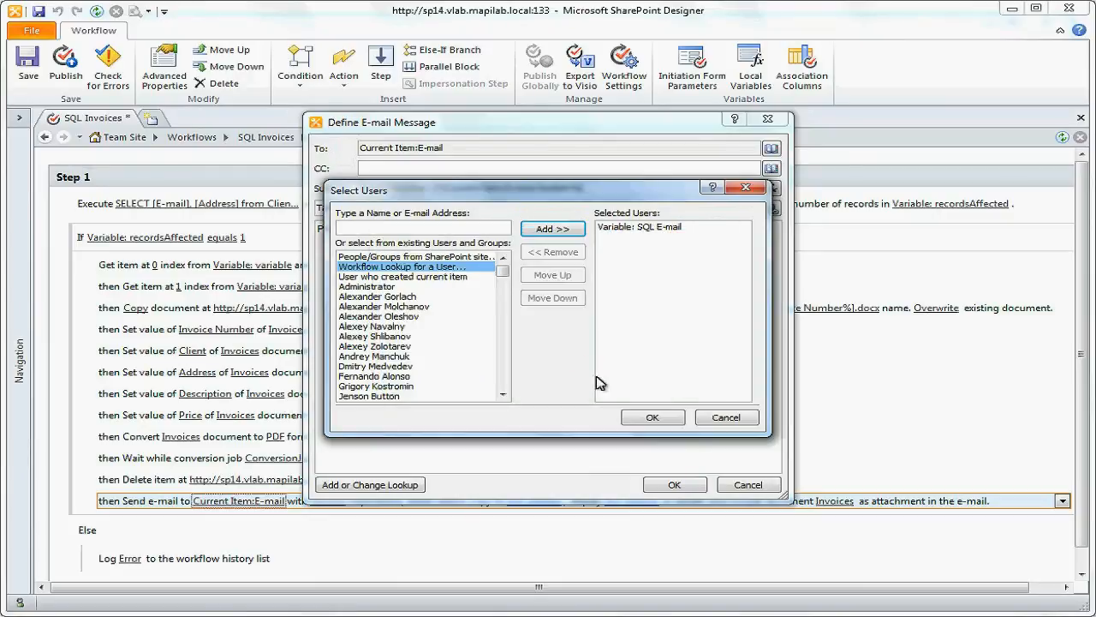
click(651, 418)
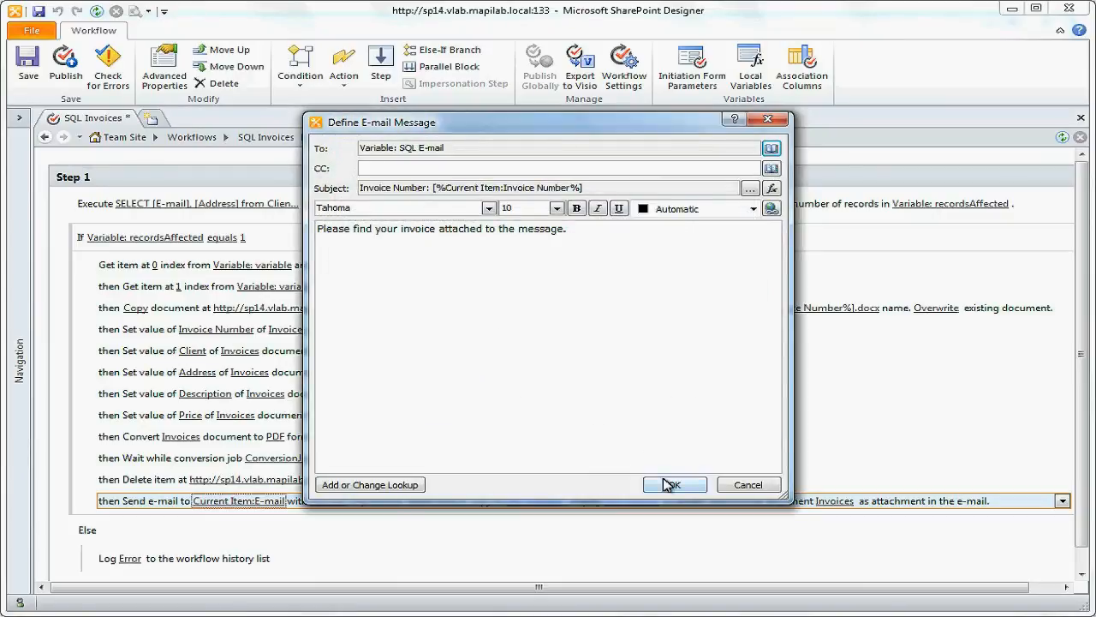
click(675, 483)
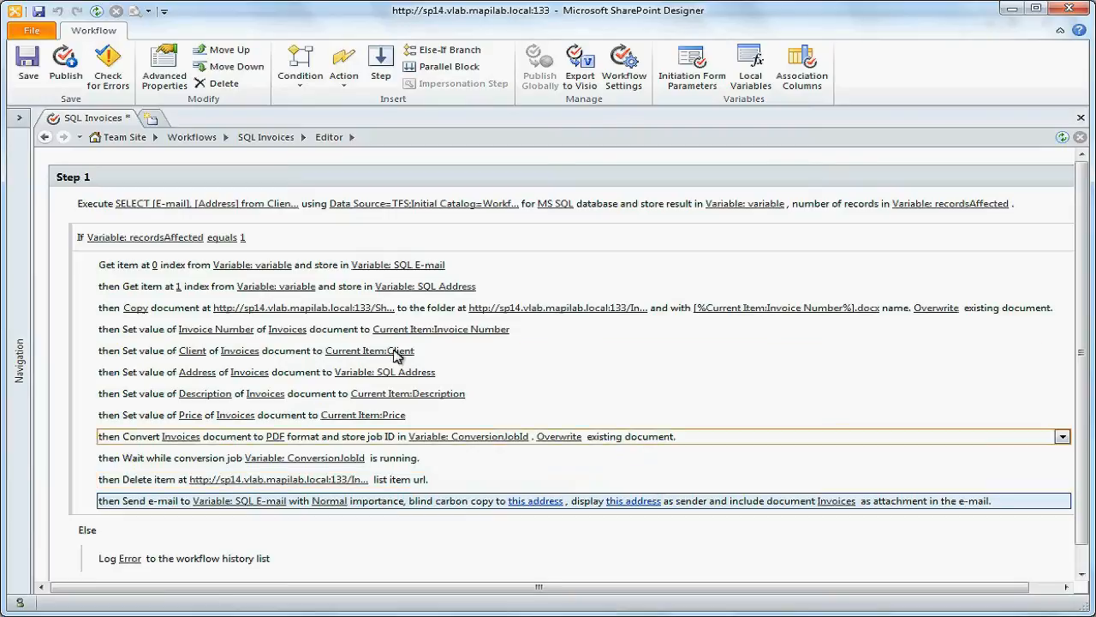
Save the SQL Invoices workflow and publish it to the server
click(27, 65)
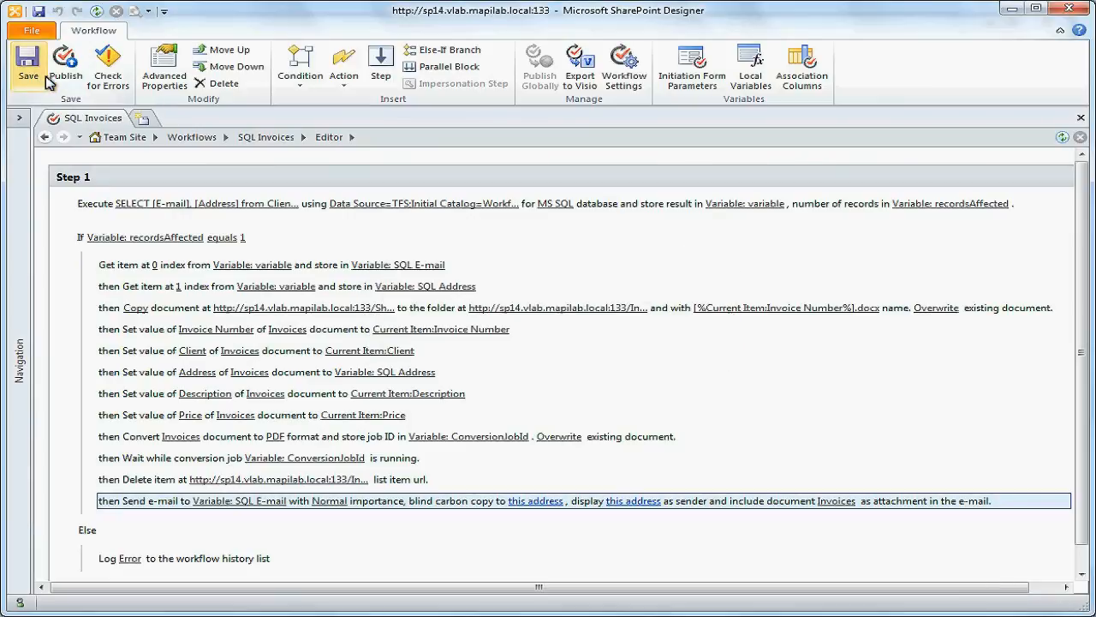
click(65, 69)
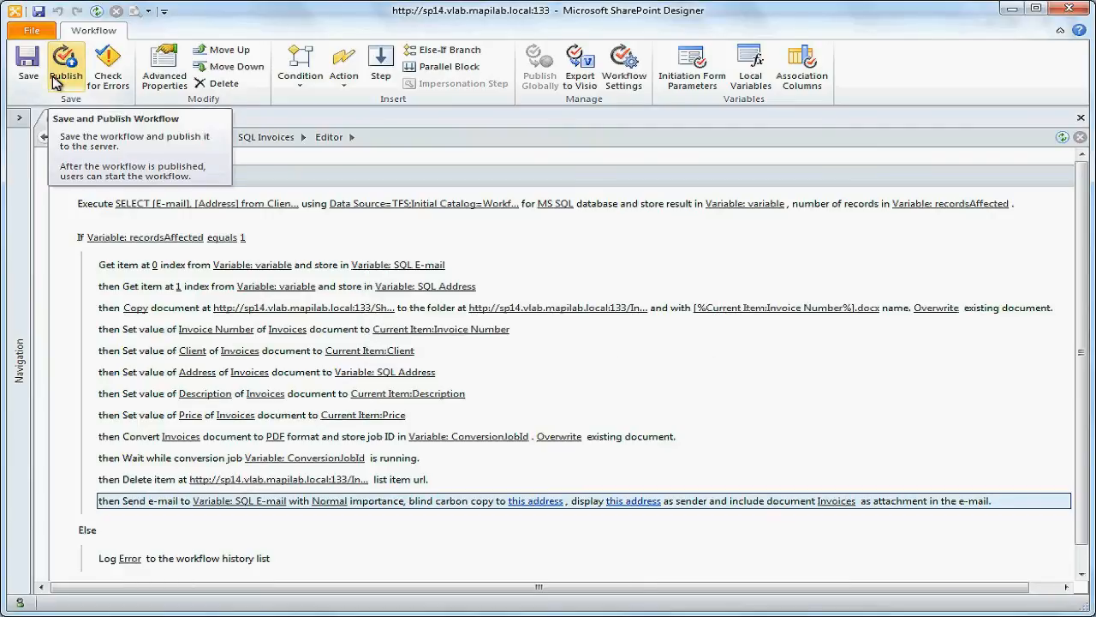
mouse_move(123, 373)
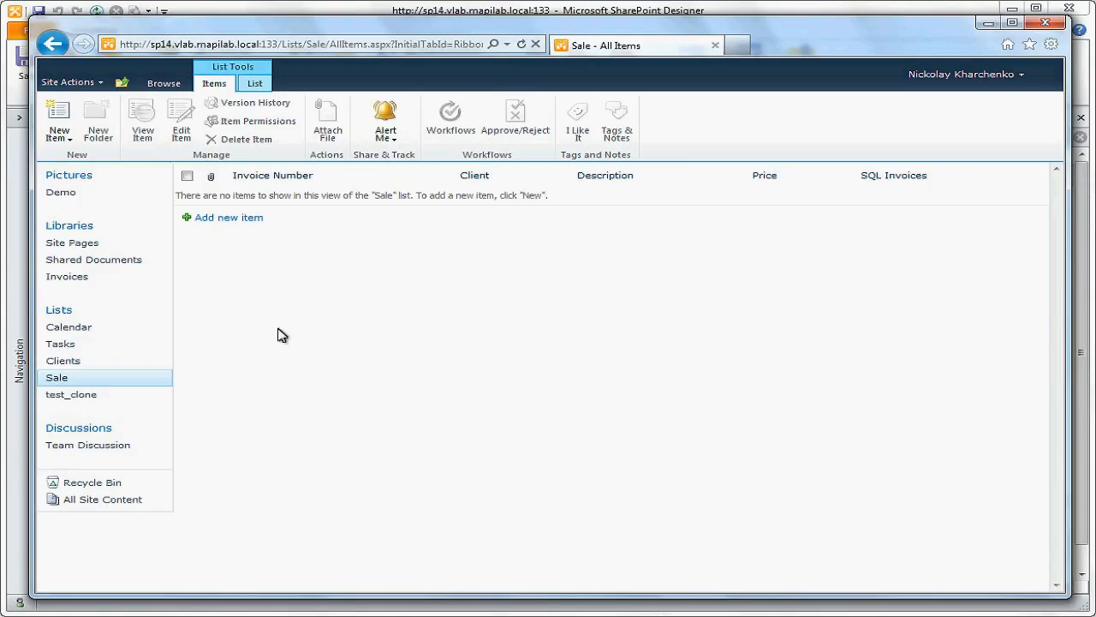
click(228, 216)
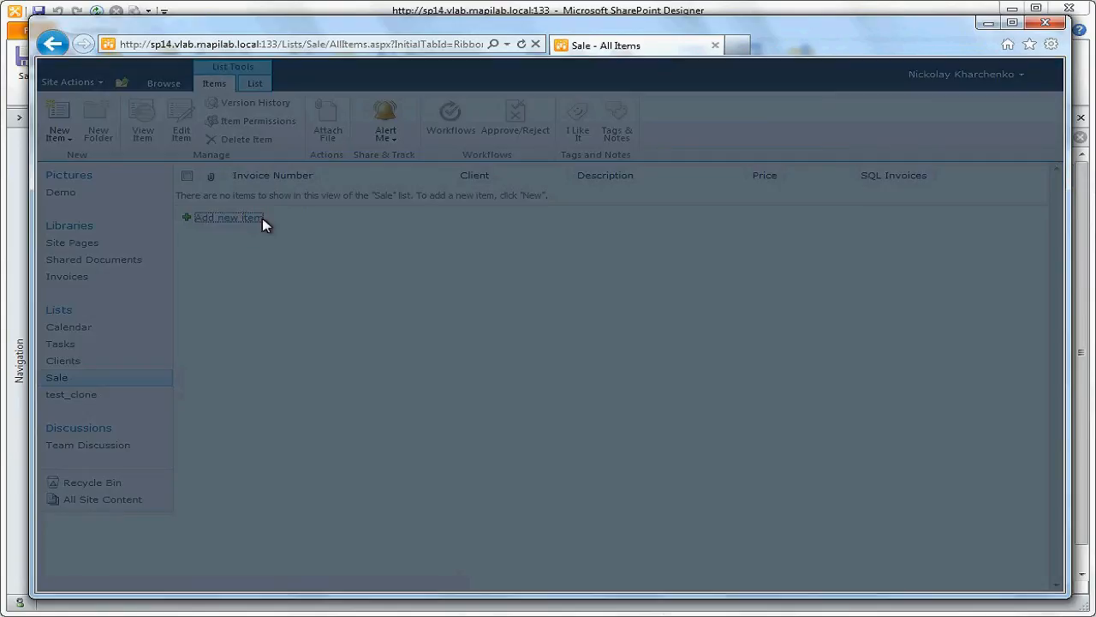
click(226, 216)
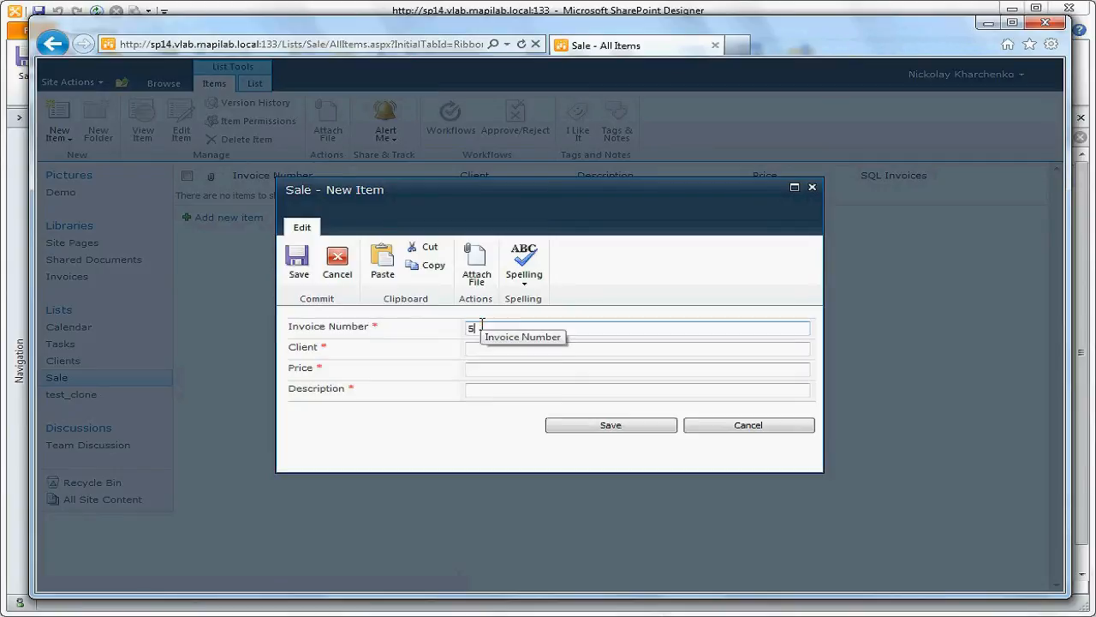
text(55-102)
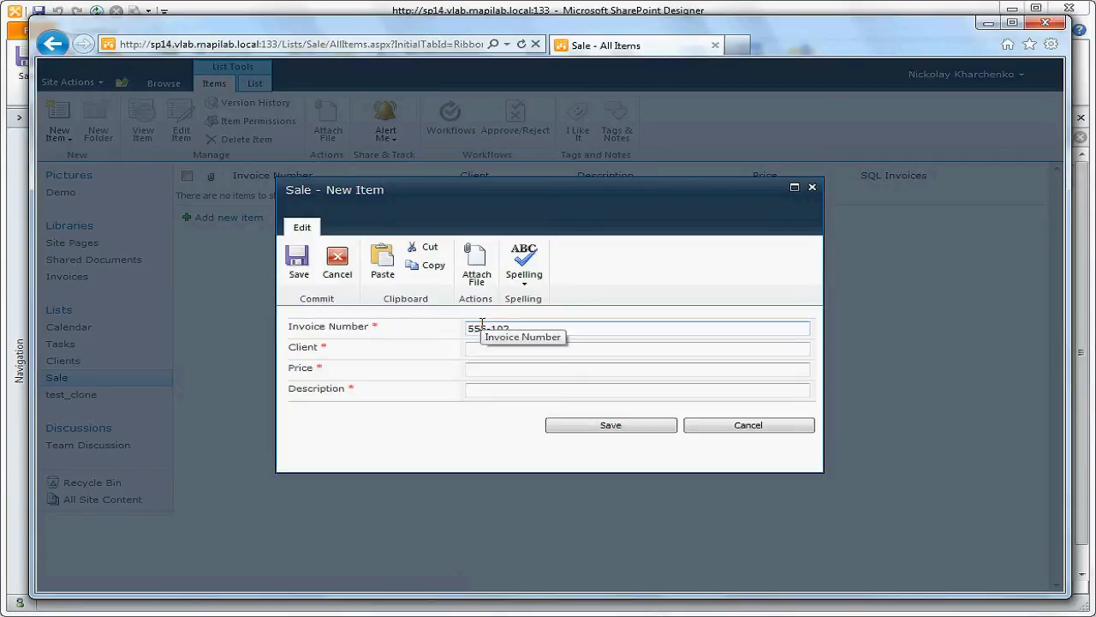
text(Nick Kharchenko)
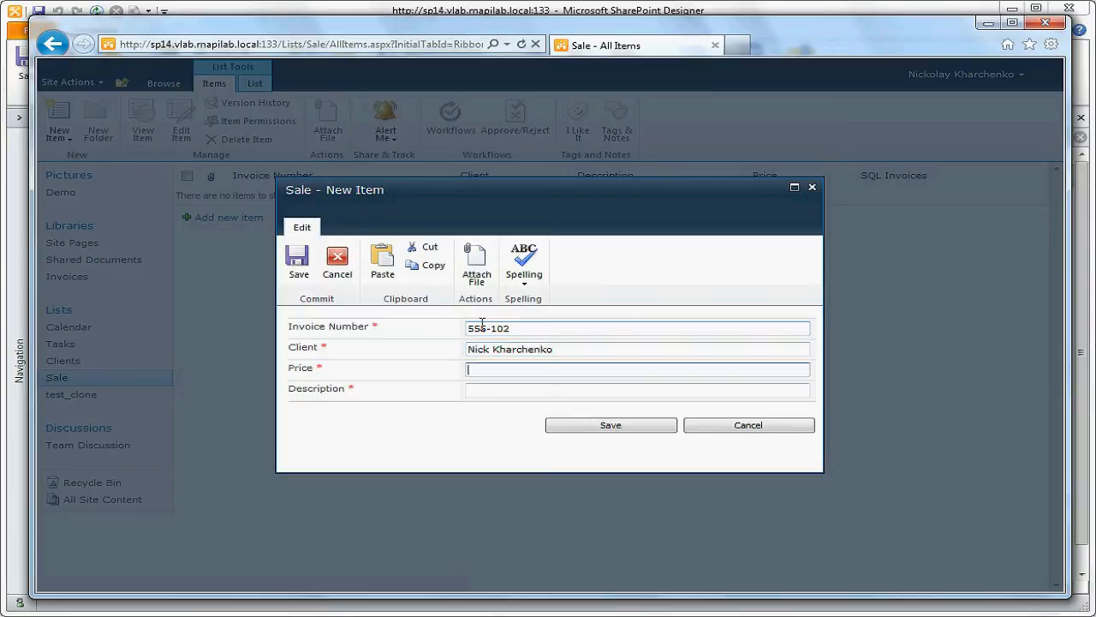
text(1000 USD)
click(637, 390)
text(Soft)
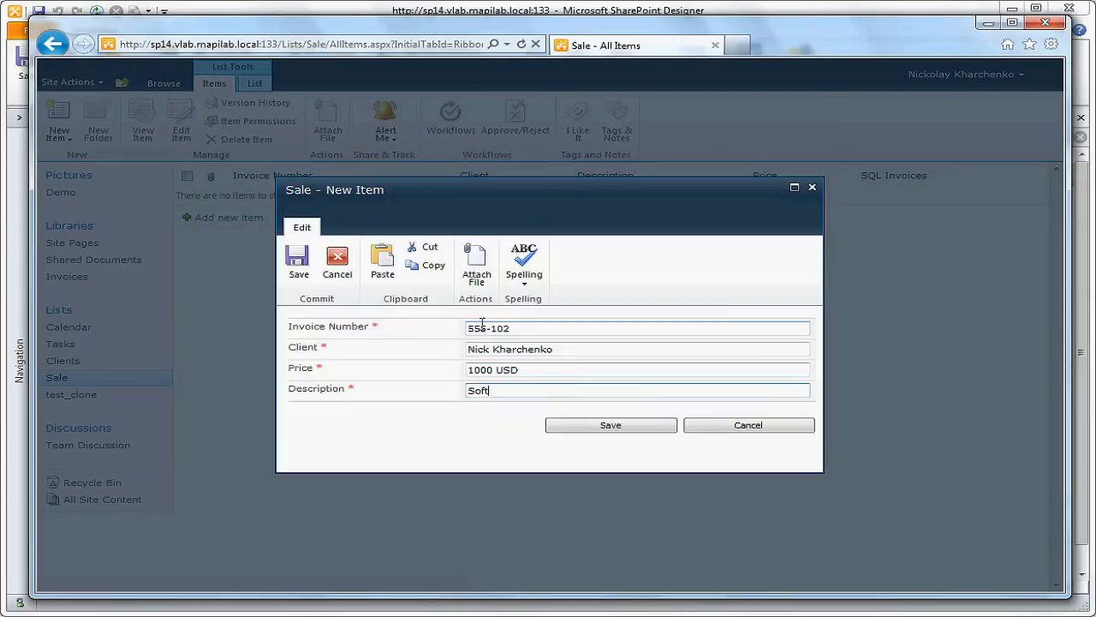
text(ware)
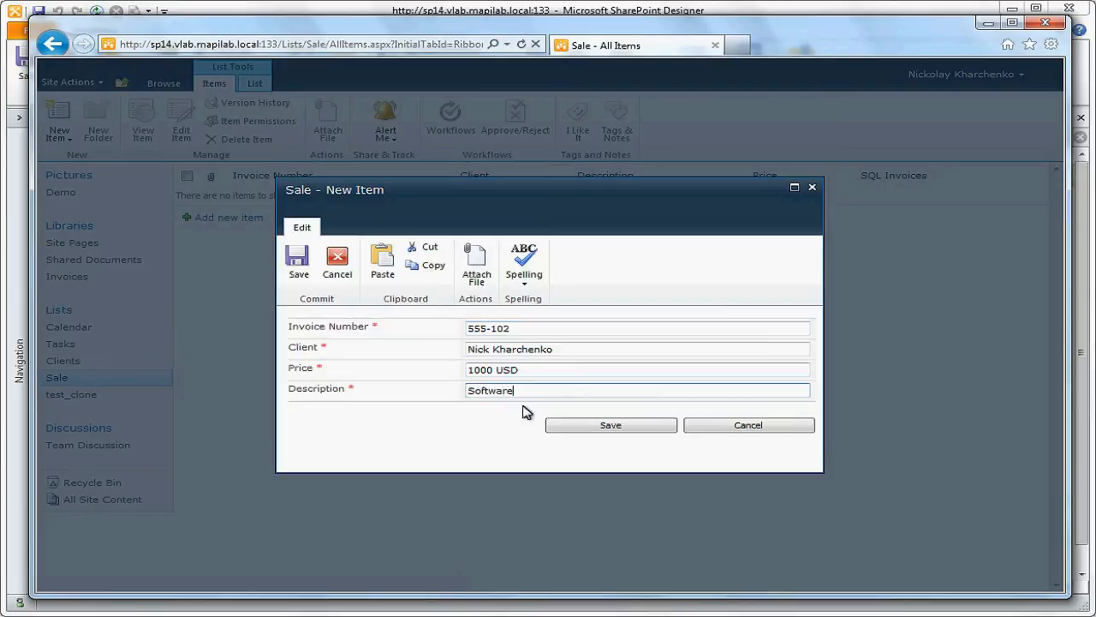
click(610, 424)
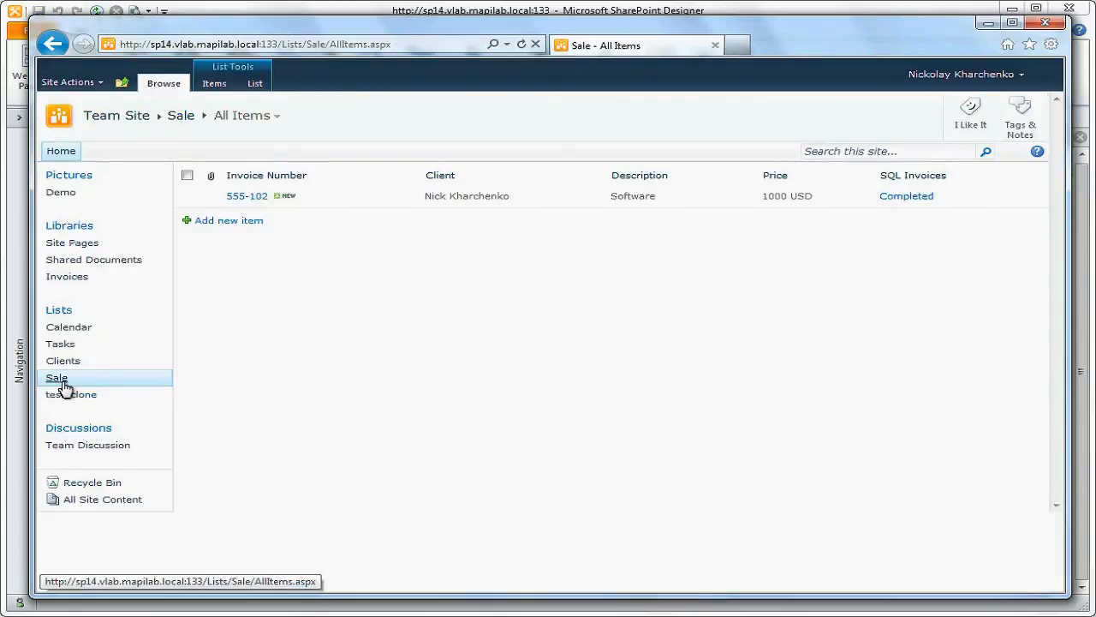
mouse_move(832, 272)
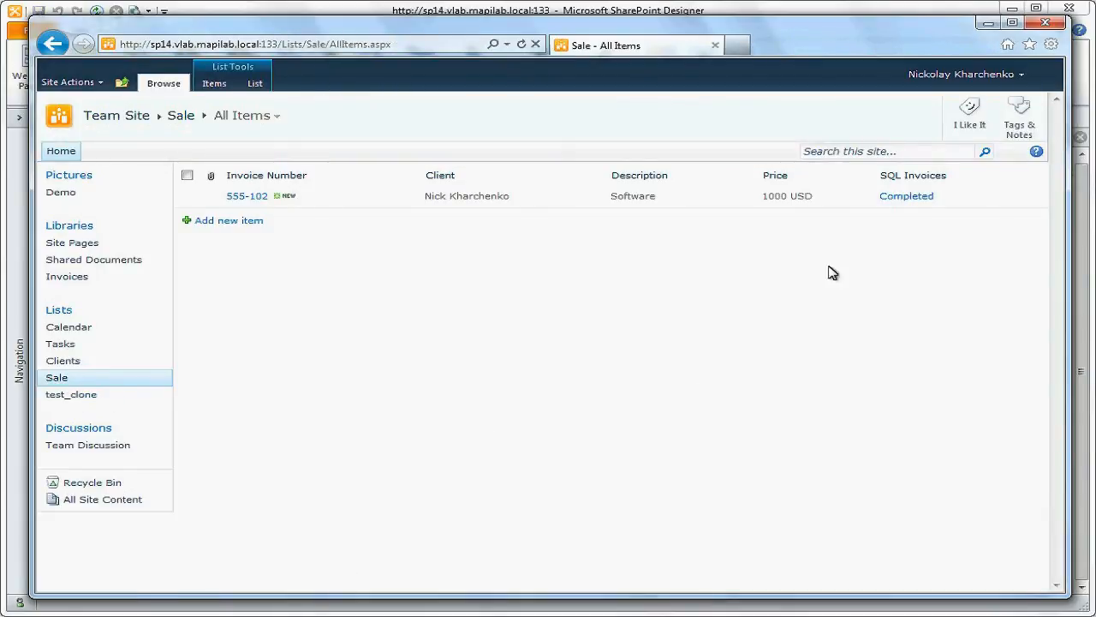
View the completed SQL Invoices workflow's status details
click(906, 195)
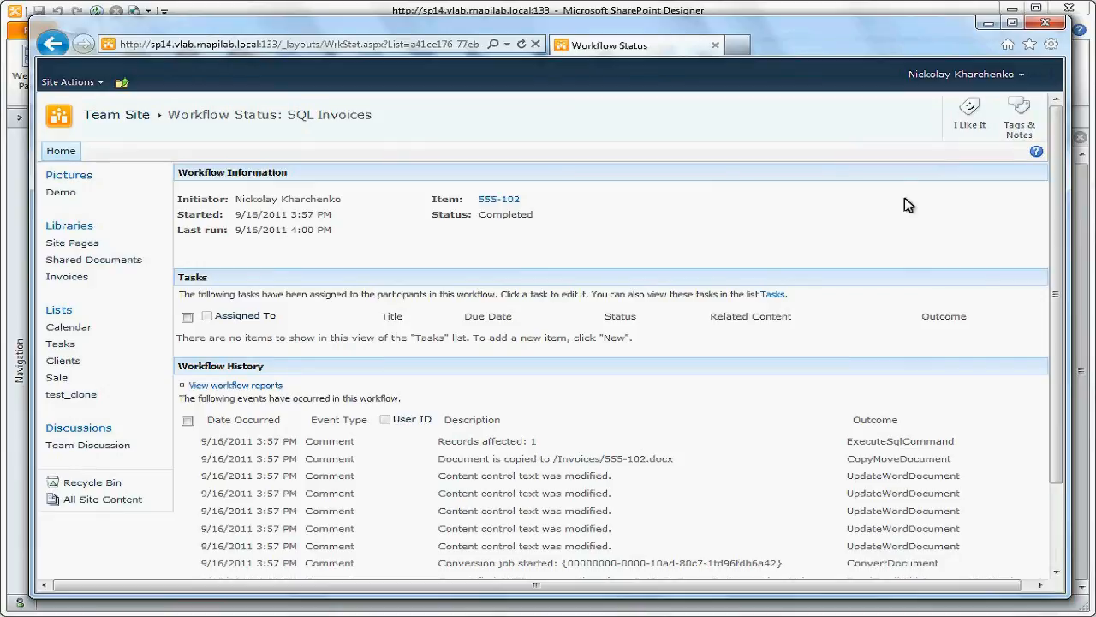
scroll(down, 3)
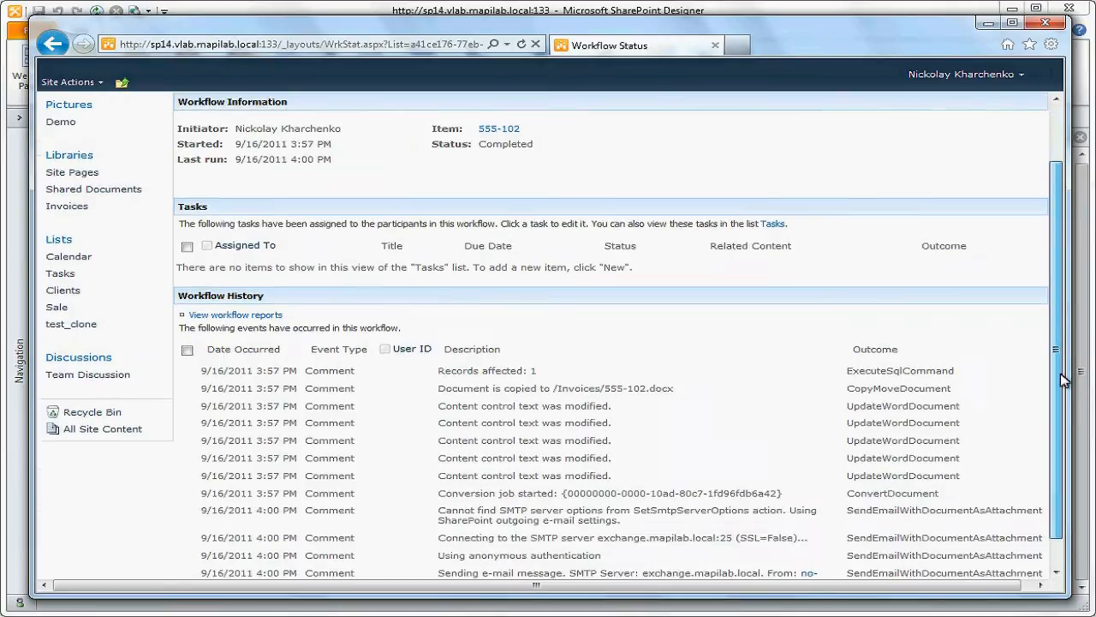
scroll(down, 3)
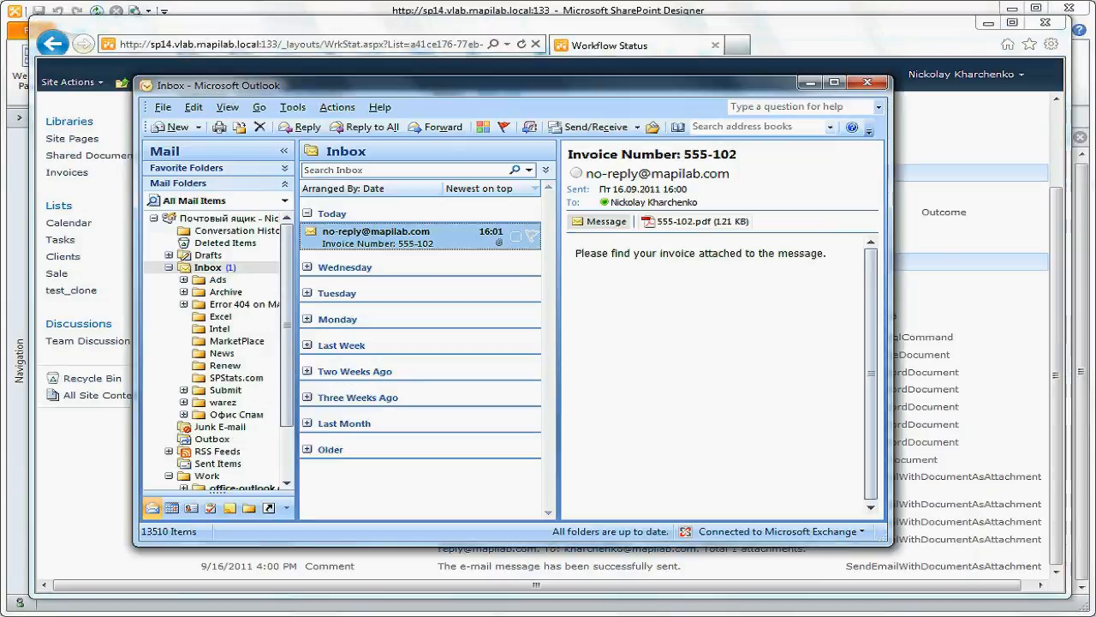
mouse_move(713, 186)
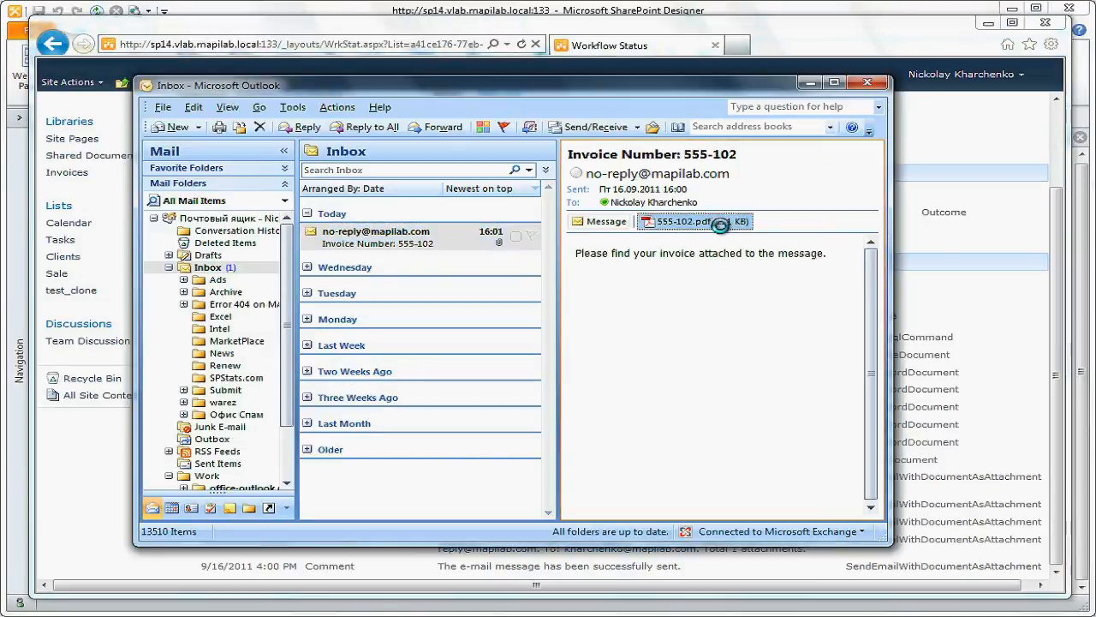
View the attached 555-102.pdf invoice, then show the Invoices document library
double_click(685, 221)
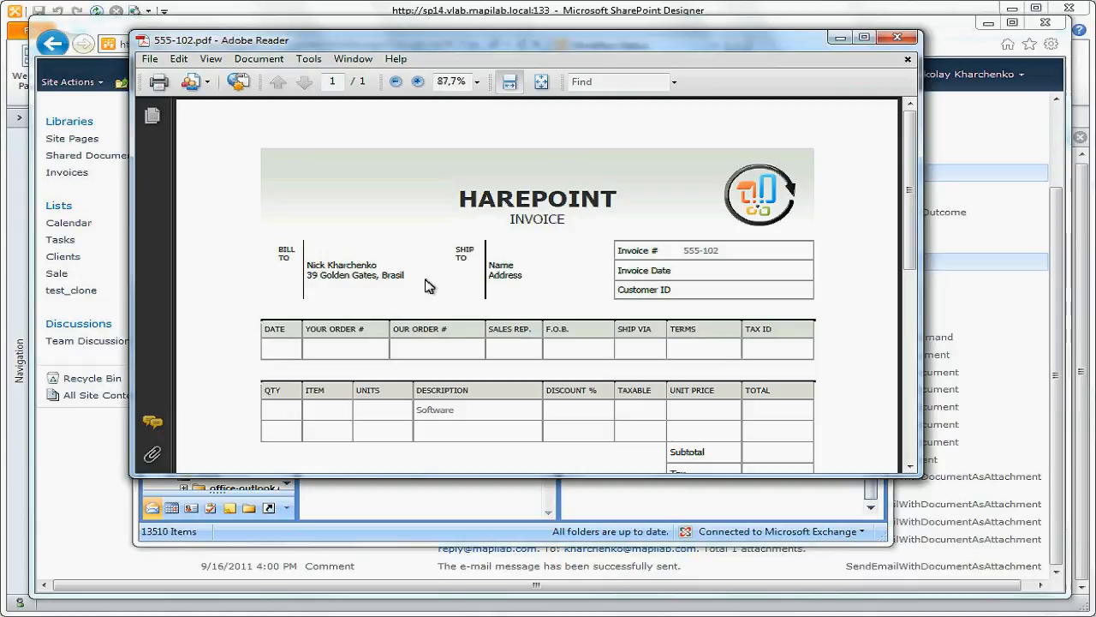
mouse_move(428, 286)
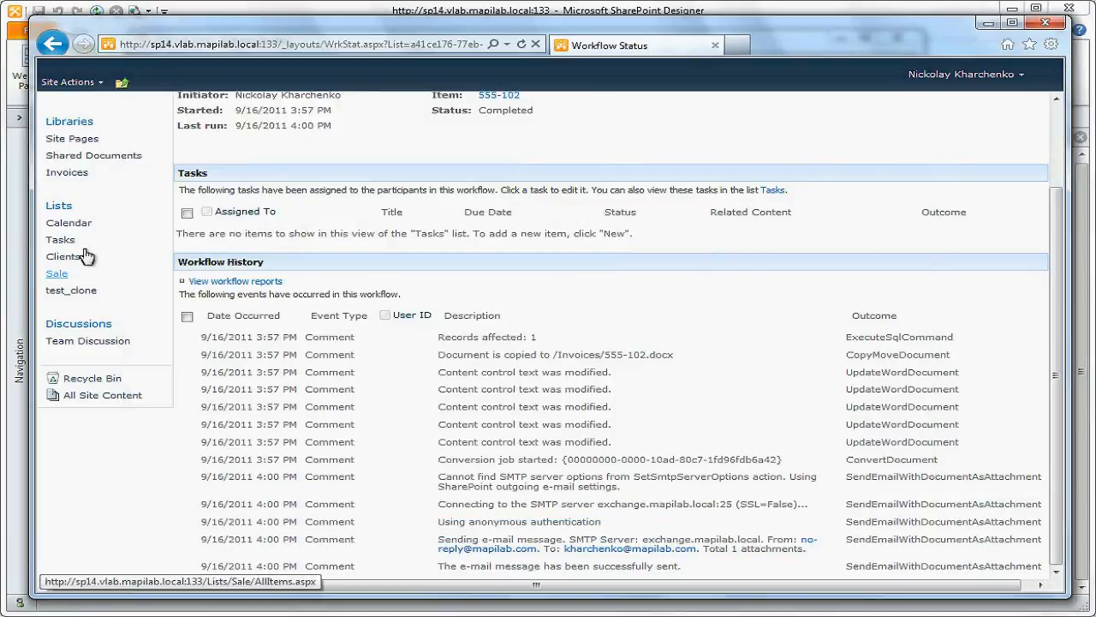
click(65, 171)
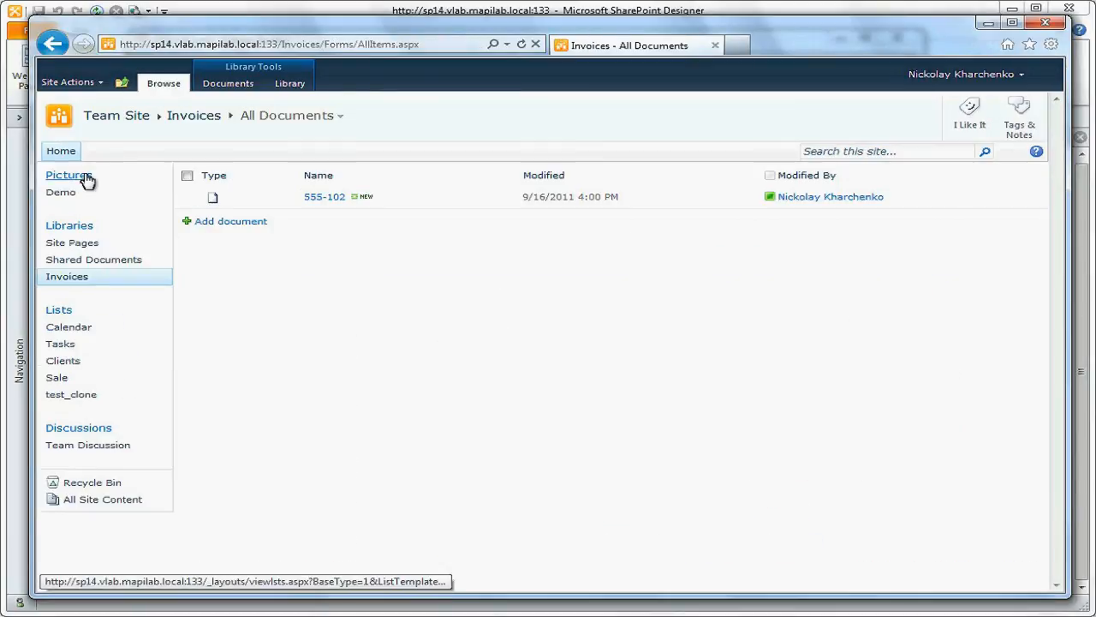